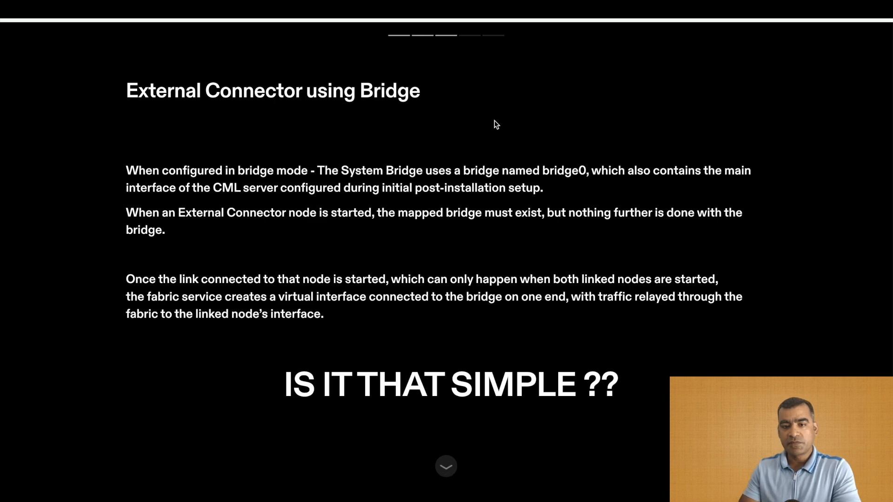
mouse_move(555, 198)
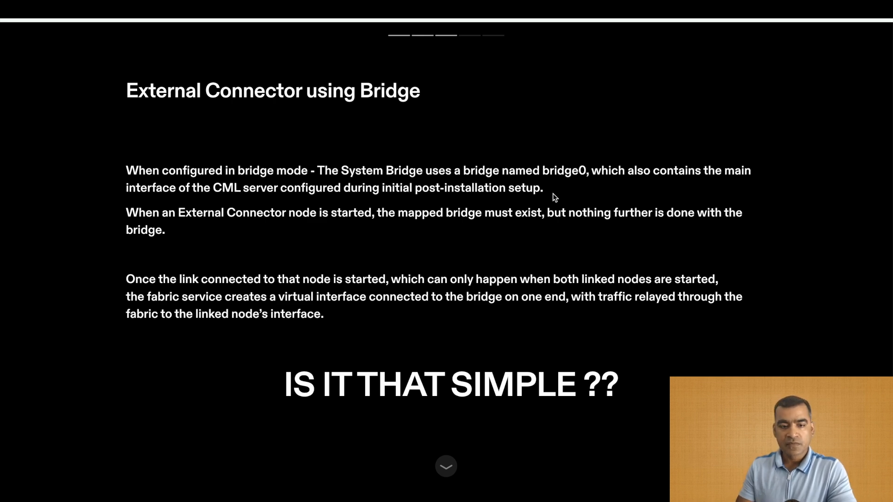
mouse_move(353, 211)
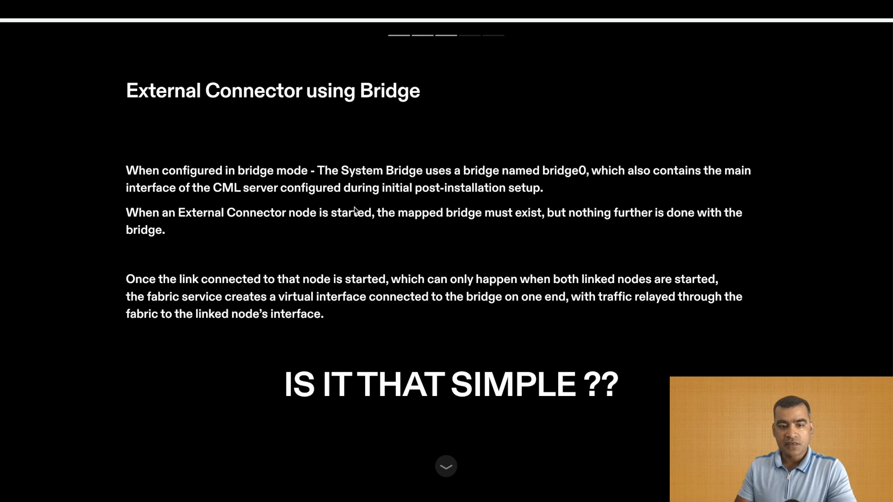
mouse_move(486, 224)
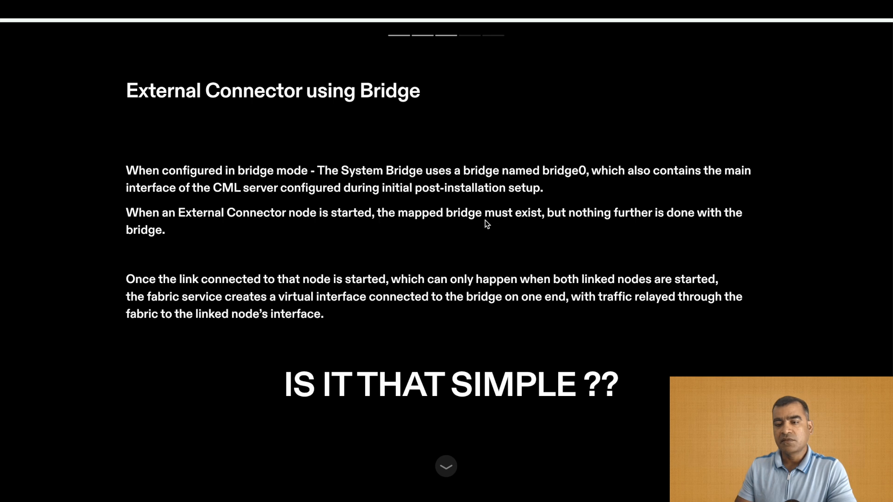
mouse_move(686, 289)
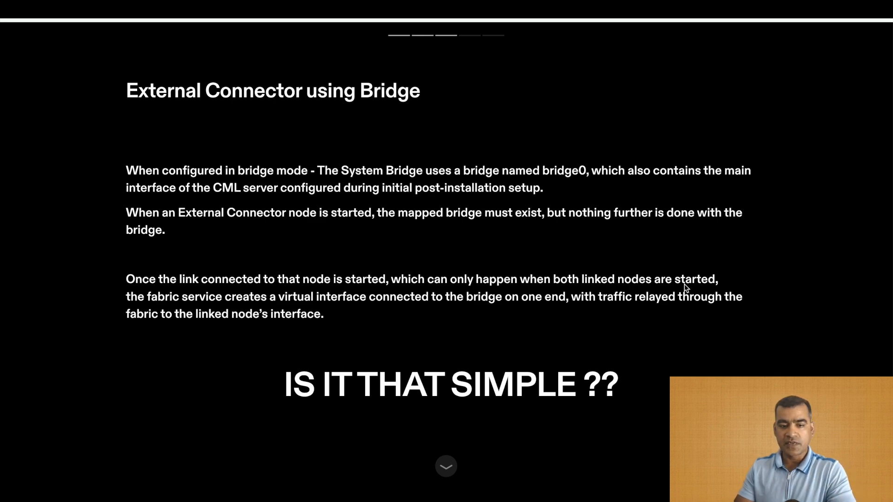
mouse_move(320, 303)
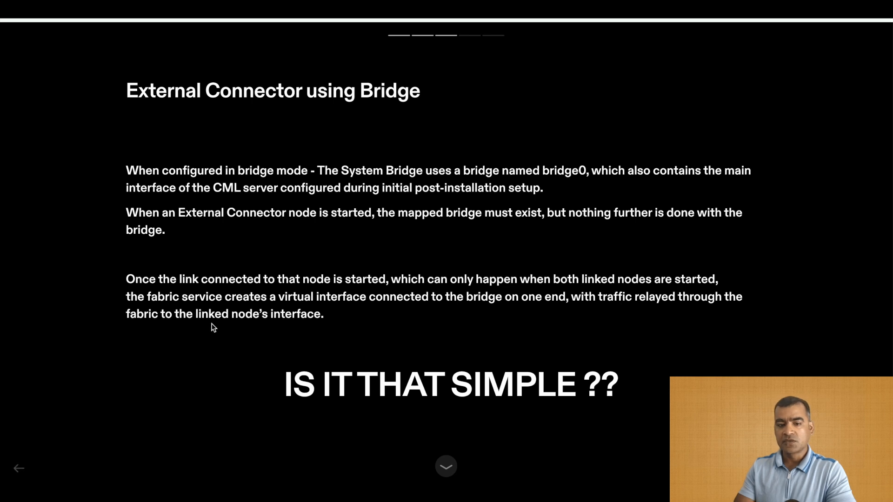
mouse_move(390, 311)
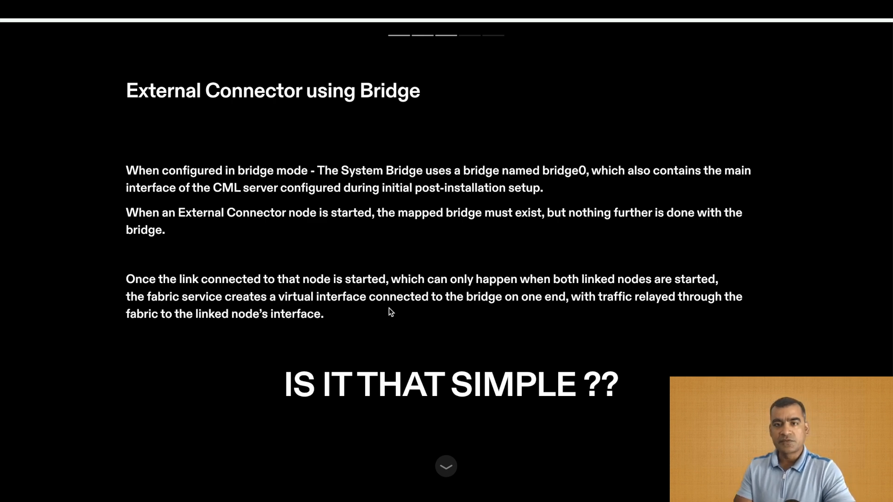
mouse_move(400, 224)
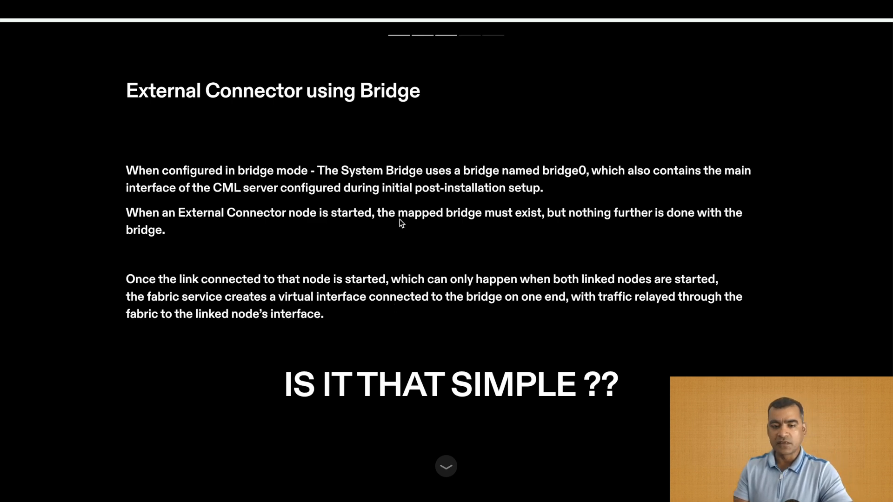
mouse_move(736, 256)
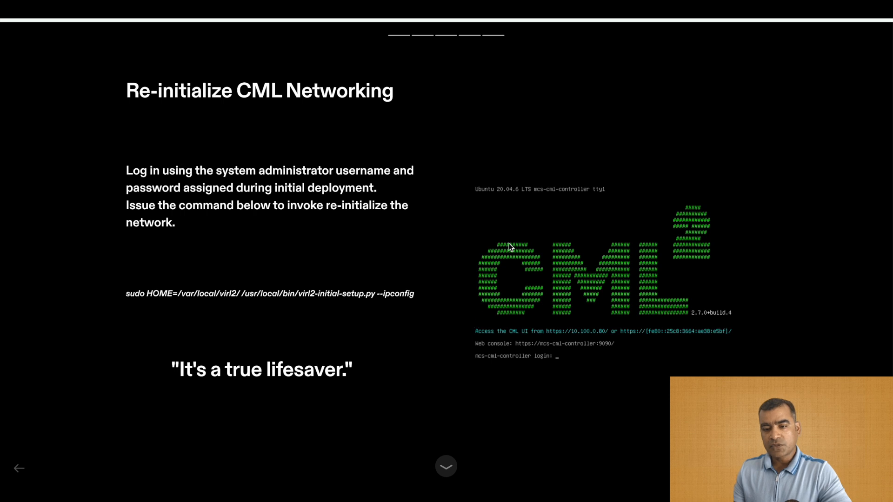
mouse_move(499, 305)
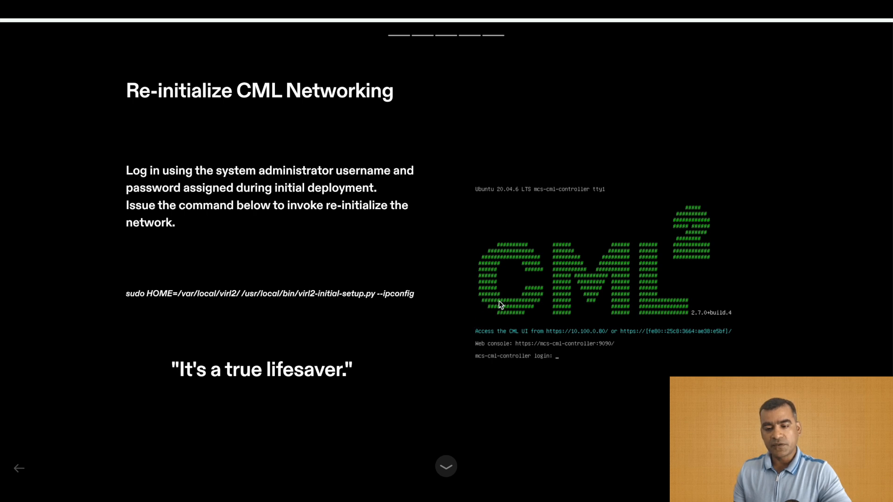
mouse_move(597, 302)
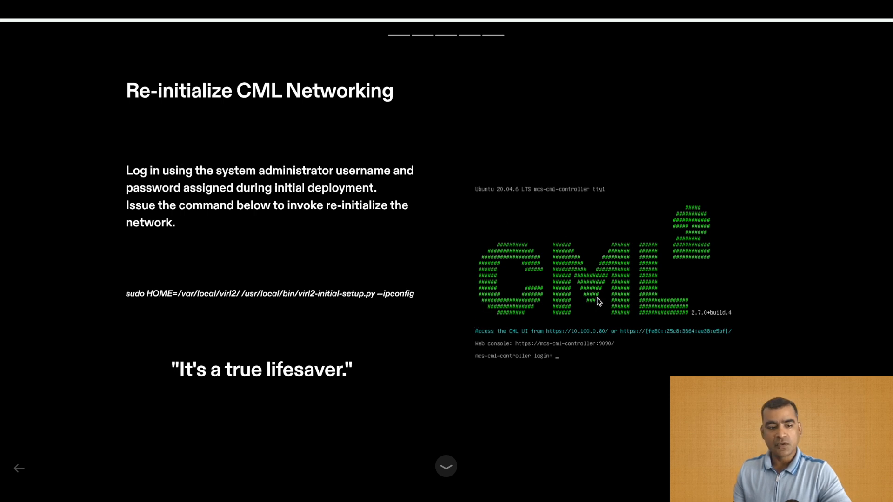
mouse_move(128, 292)
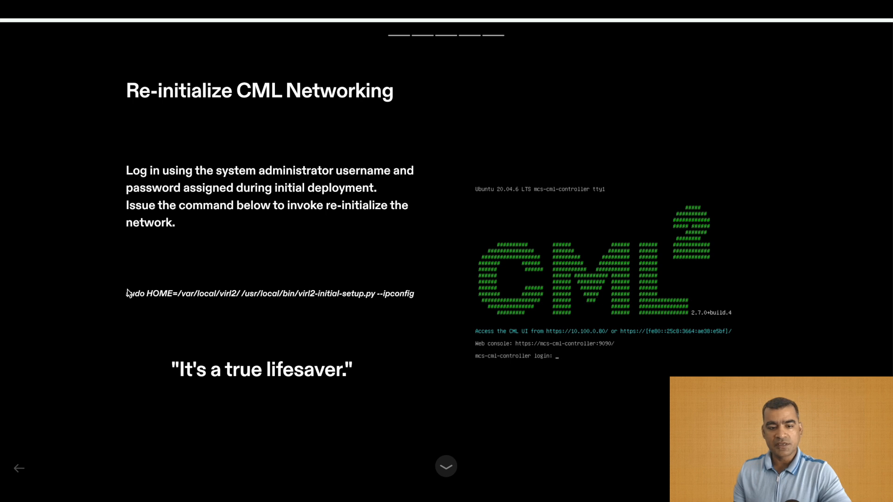
mouse_move(340, 301)
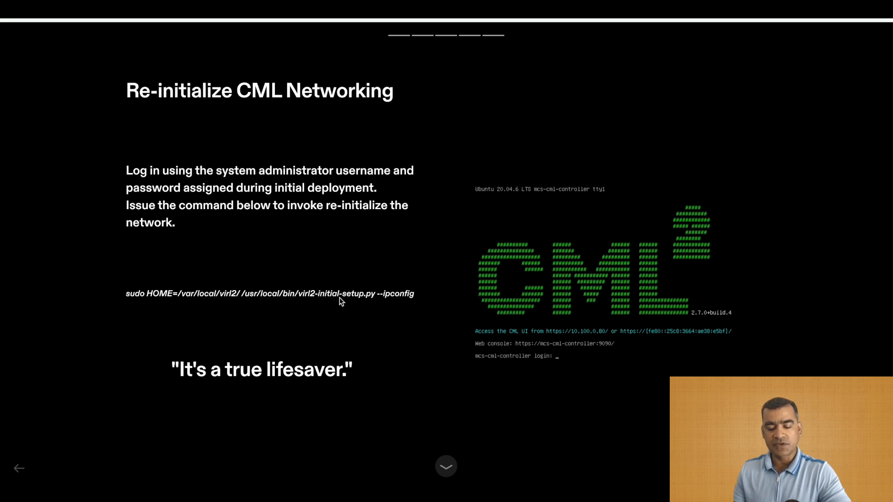
mouse_move(387, 304)
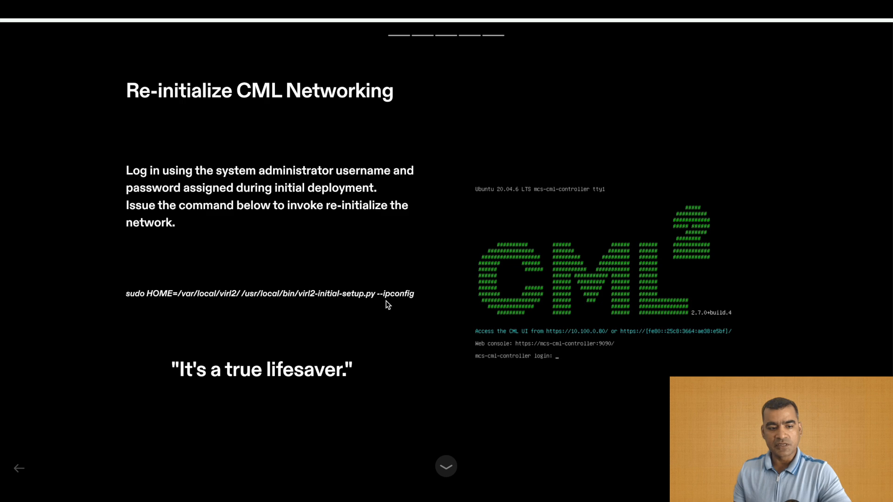
mouse_move(136, 302)
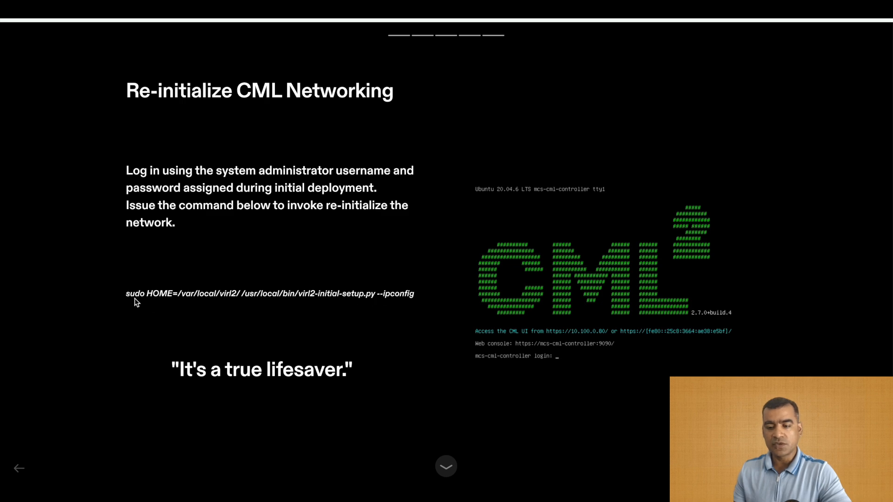
mouse_move(586, 294)
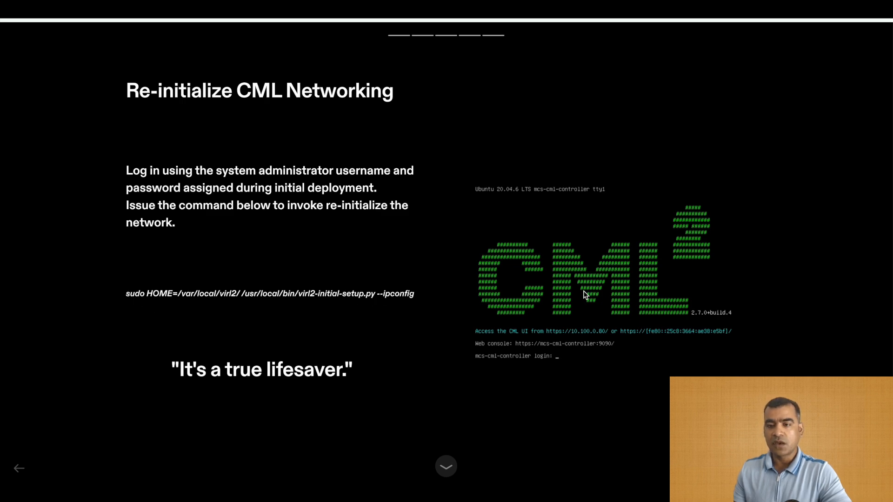
mouse_move(558, 360)
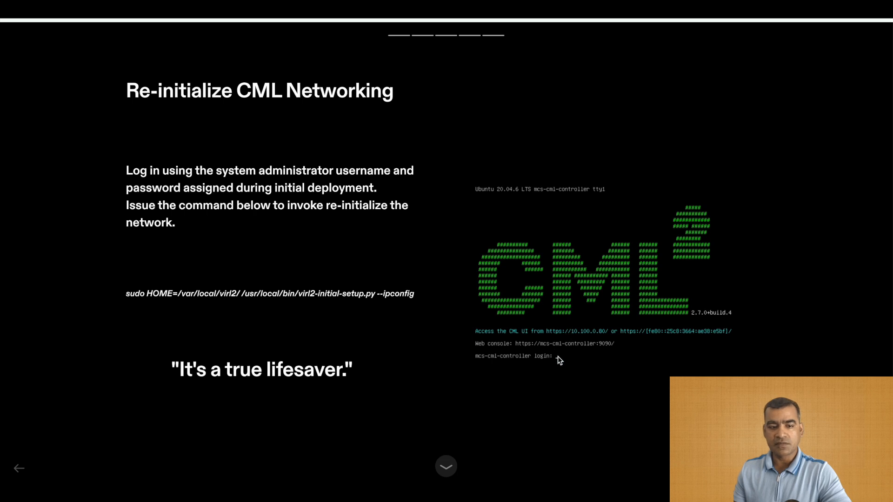
mouse_move(317, 309)
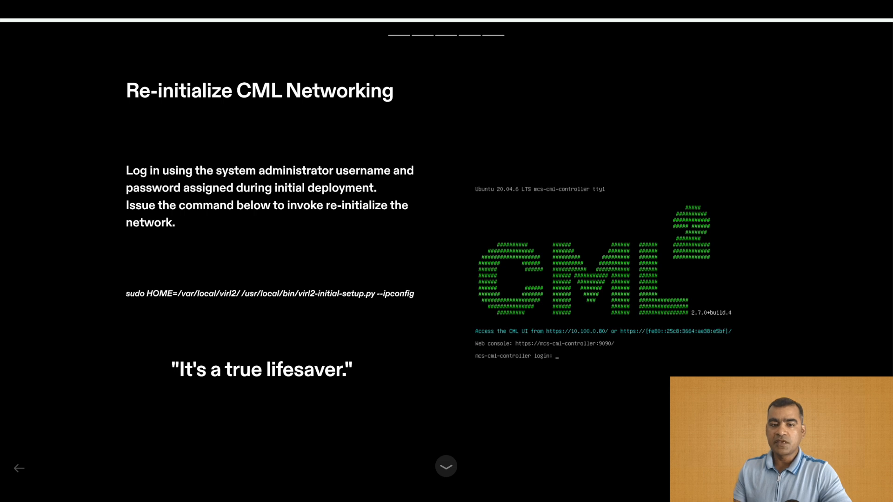
mouse_move(404, 230)
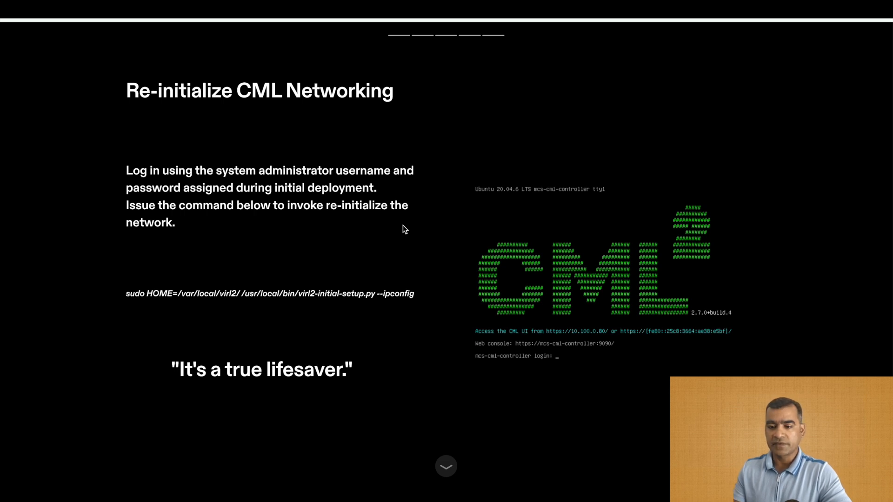
mouse_move(451, 222)
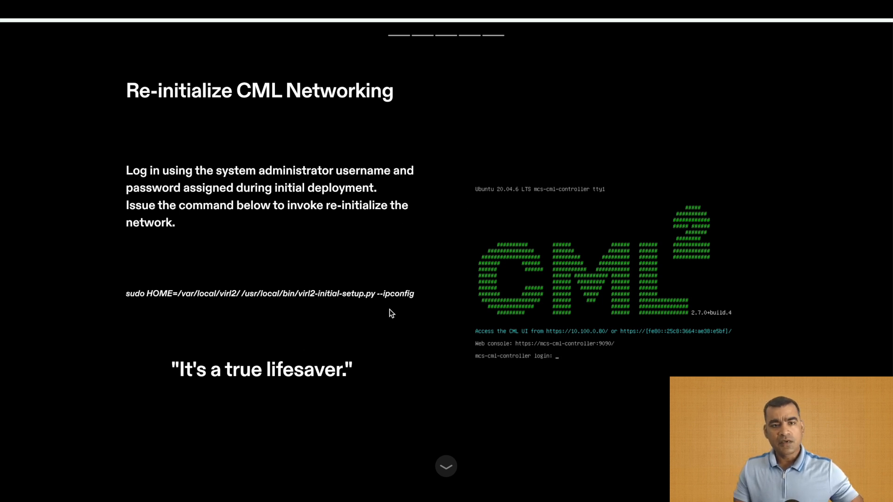
mouse_move(547, 210)
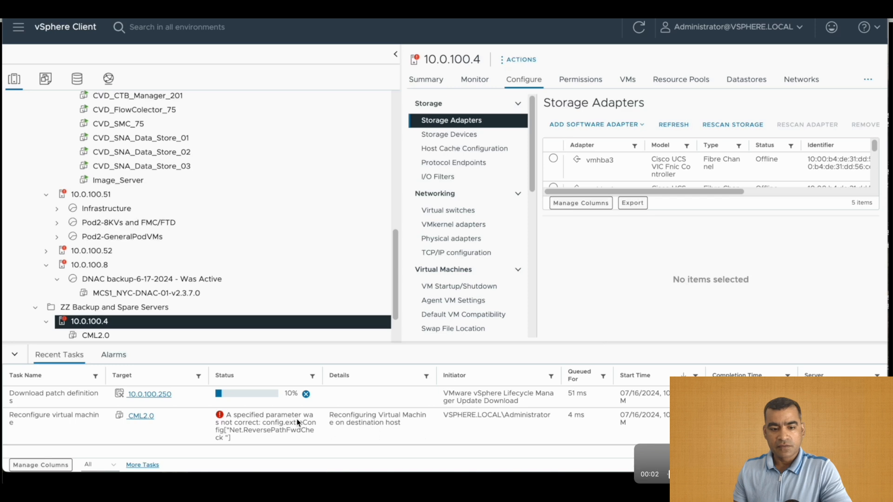
mouse_move(238, 415)
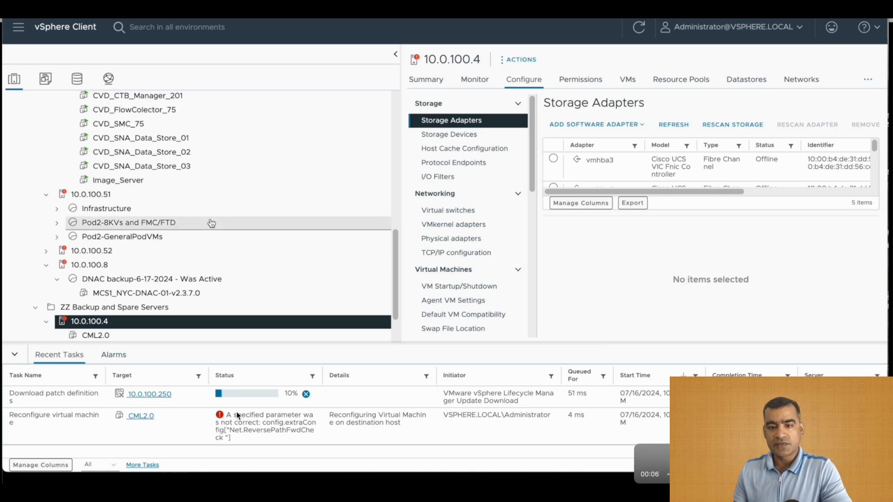
mouse_move(470, 203)
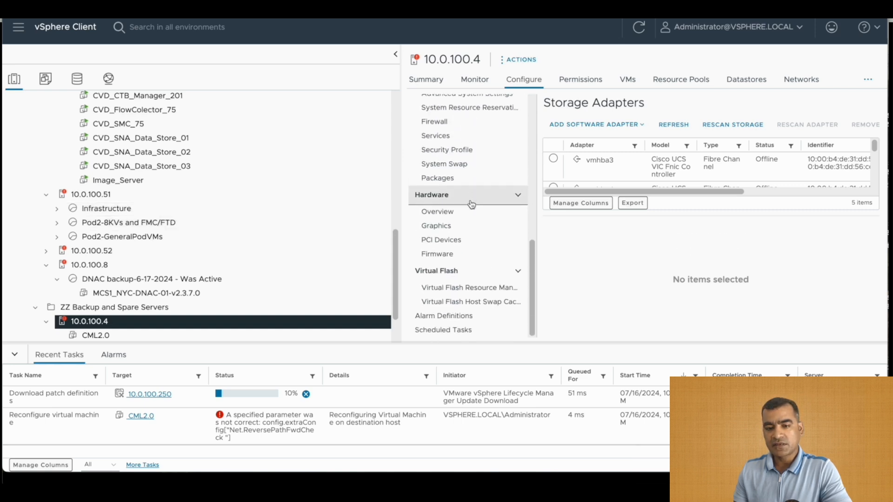
Step: Bring up host 10.0.100.4's Advanced System Settings and start editing them
scroll("up", 3)
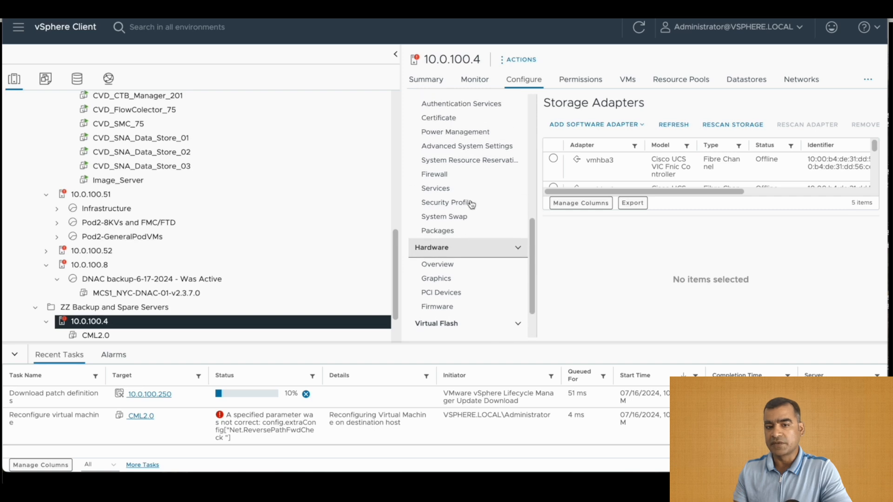
scroll("up", 3)
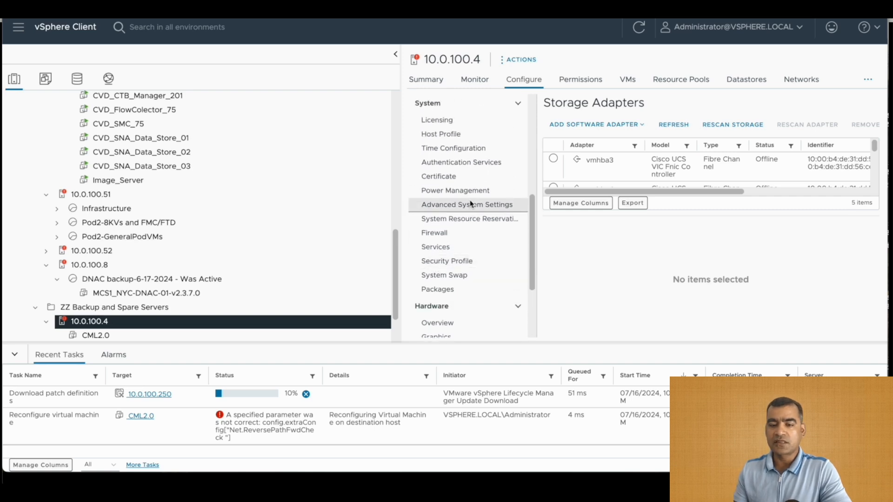
mouse_move(482, 207)
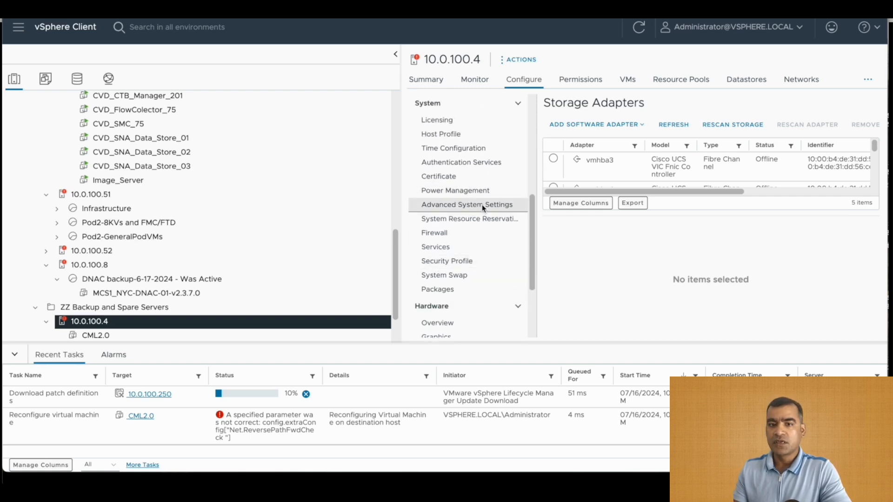
left_click(467, 205)
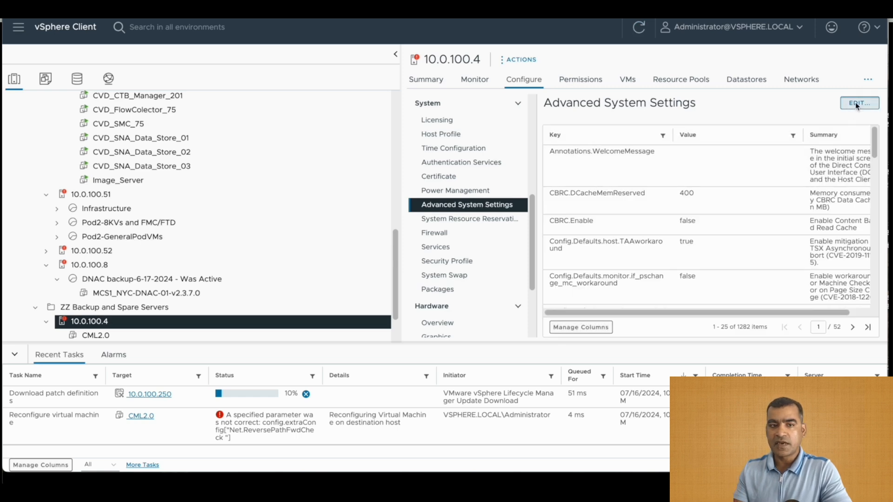
left_click(858, 103)
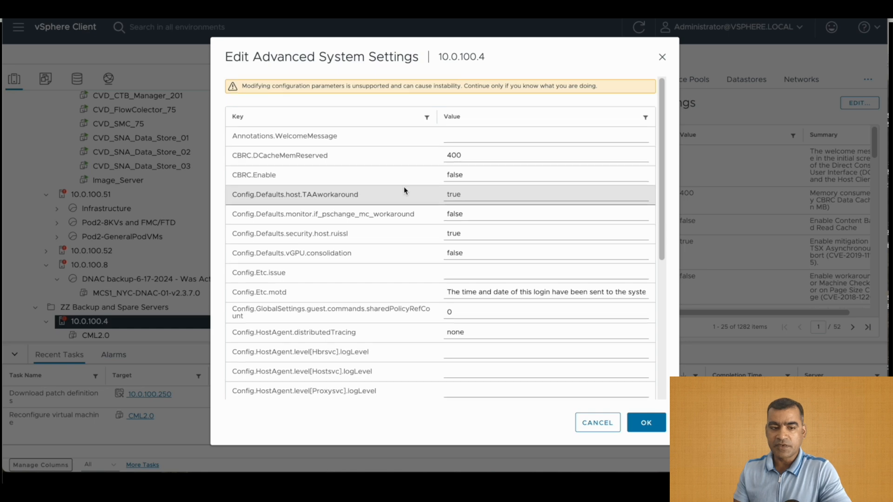
Step: Filter the advanced settings by key 'Net' to locate Net.ReversePathFwdCheckPromisc
scroll("down", 3)
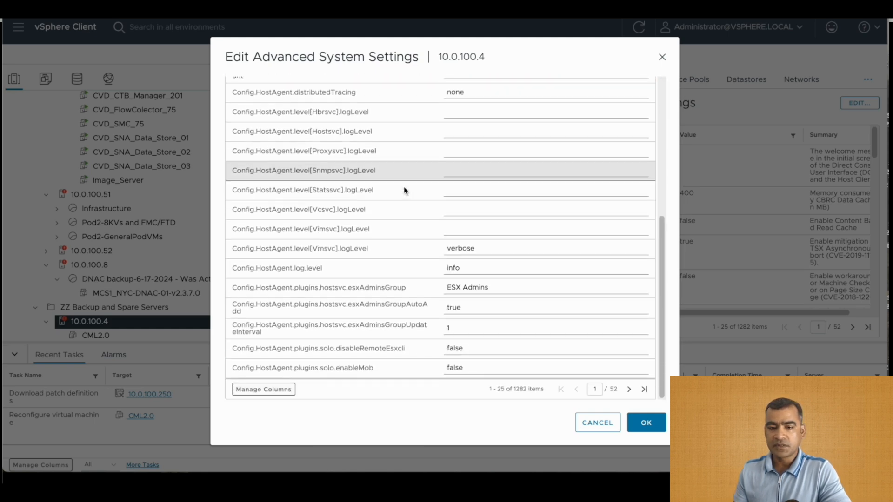
scroll("up", 3)
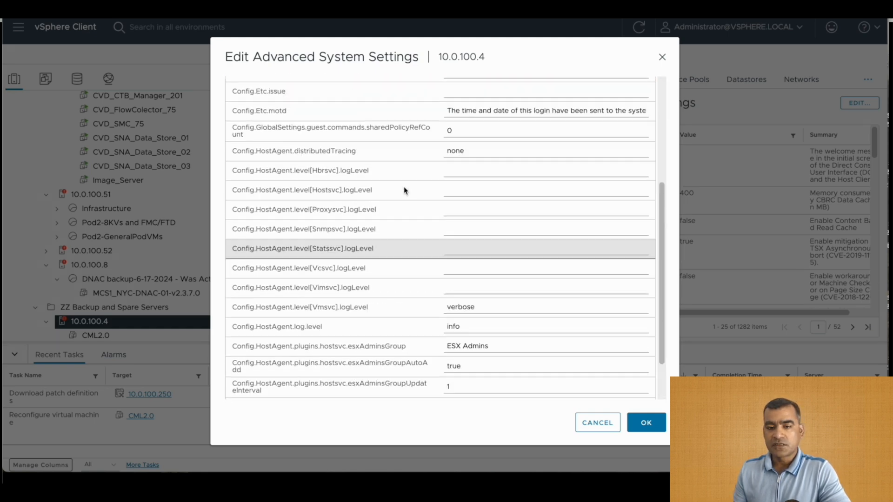
scroll("up", 3)
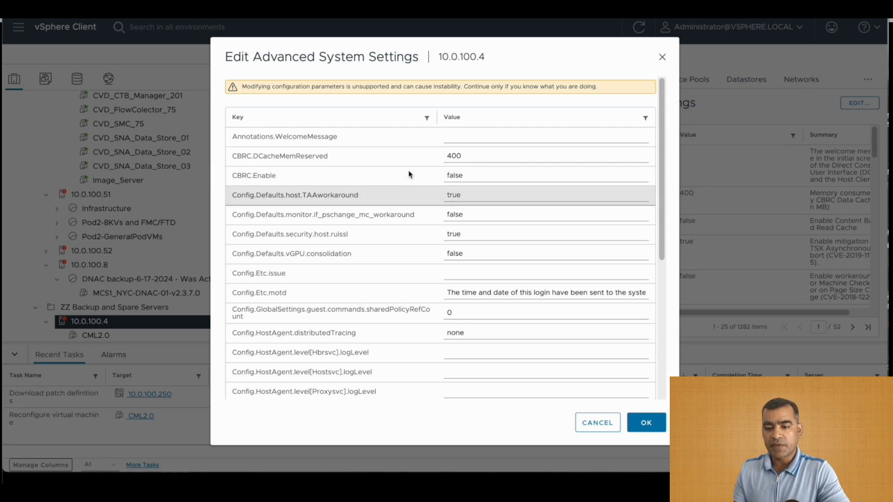
left_click(427, 118)
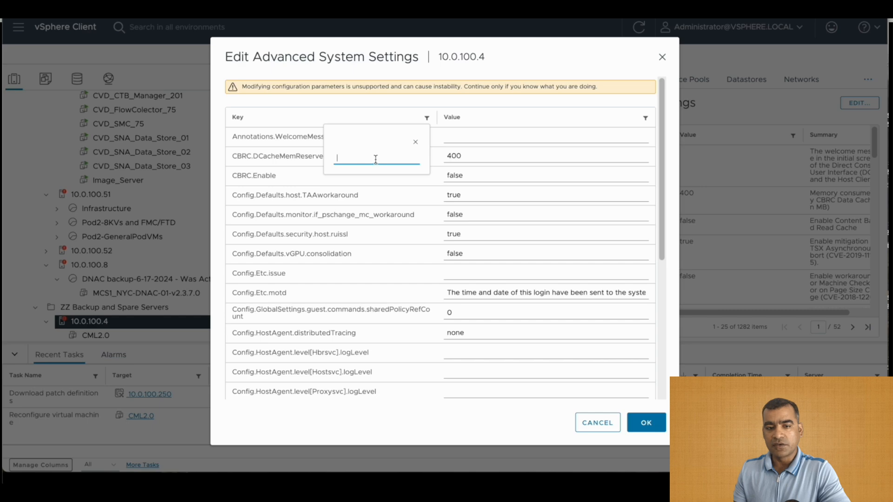
type("Net")
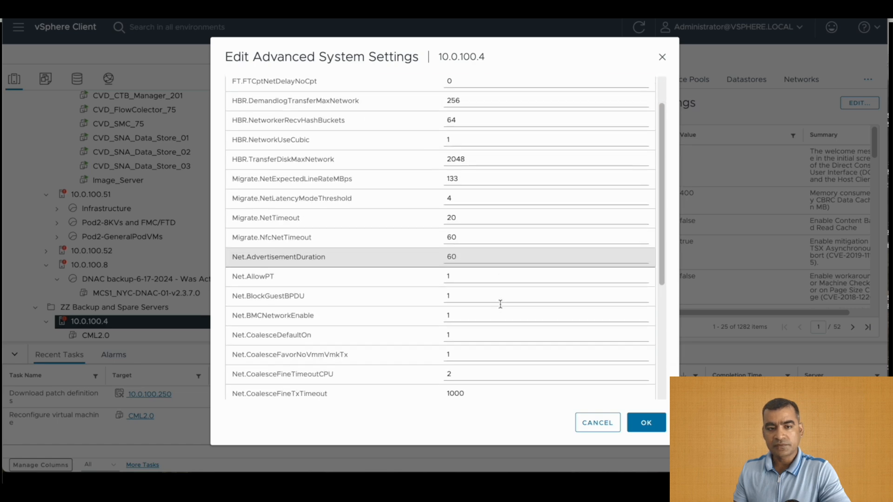
scroll("down", 3)
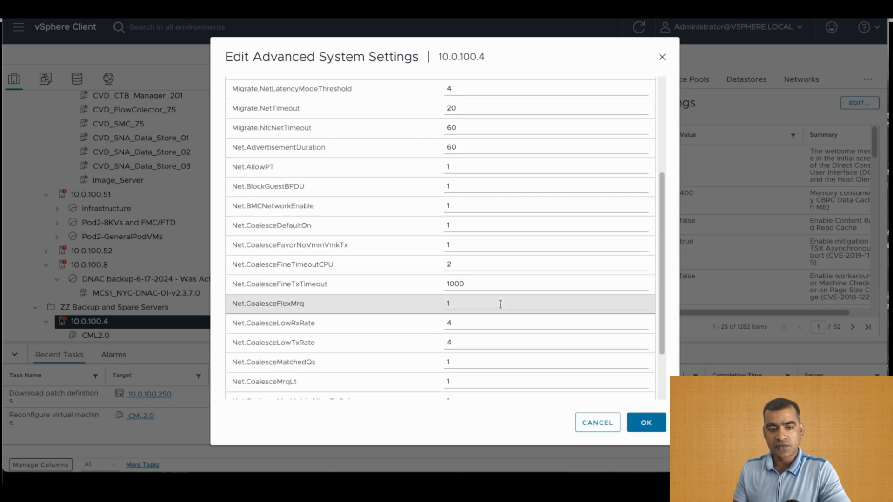
scroll("down", 3)
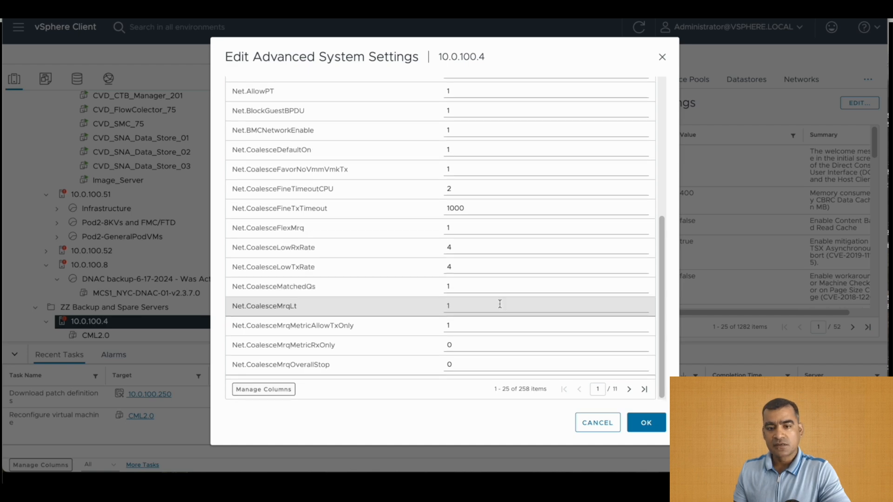
scroll("up", 3)
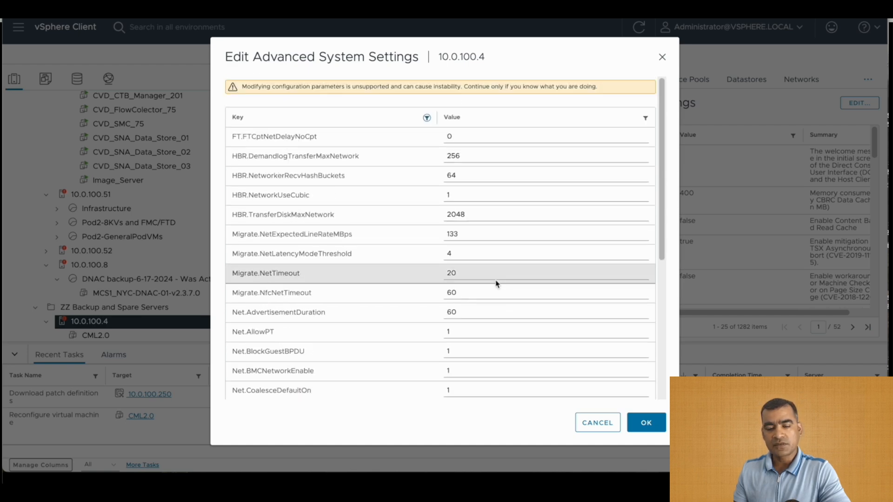
left_click(426, 117)
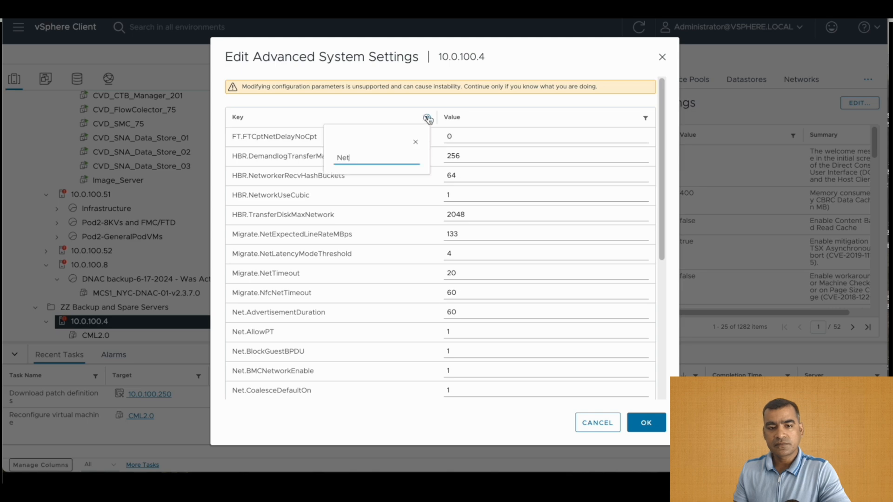
mouse_move(378, 161)
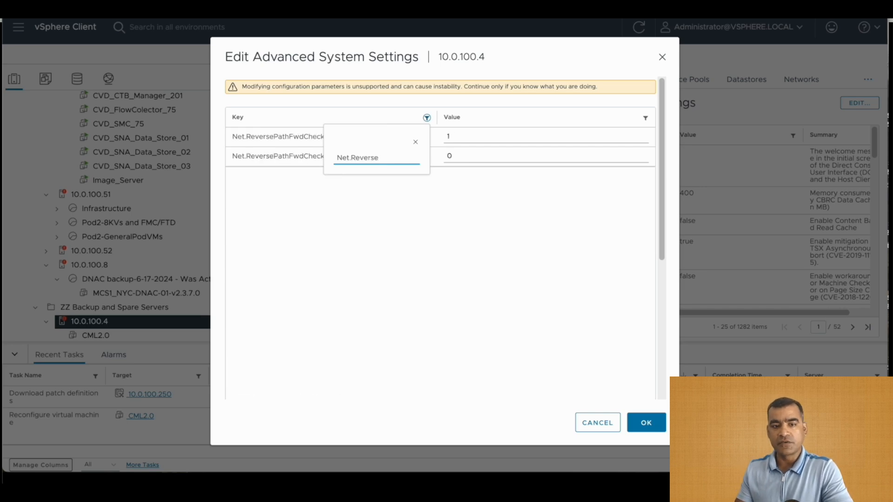
mouse_move(437, 200)
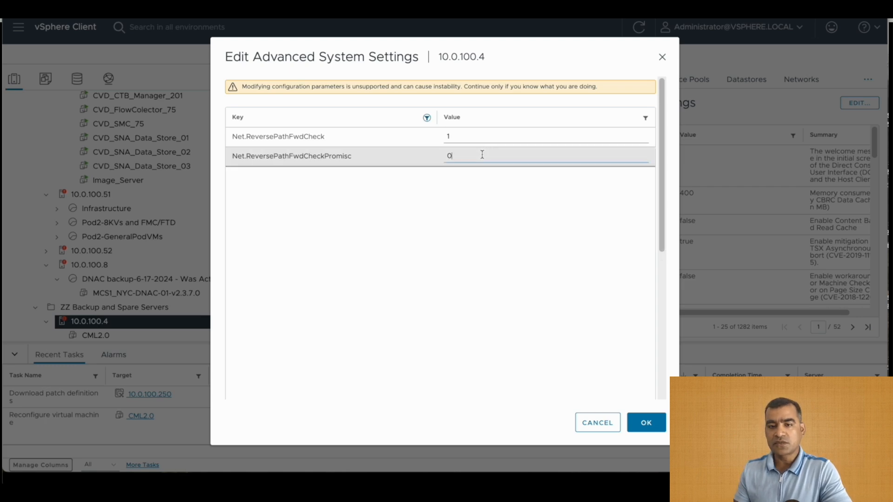
Step: Set Net.ReversePathFwdCheckPromisc to 1 and confirm with OK
type("1")
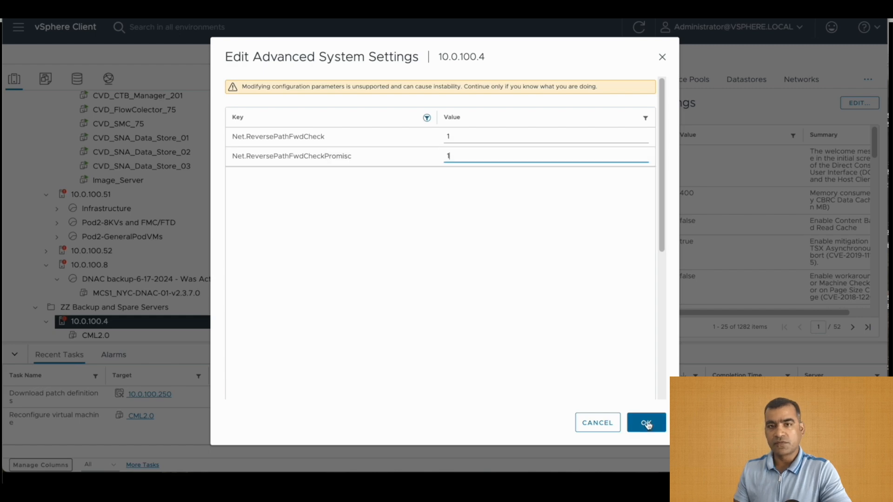
left_click(645, 423)
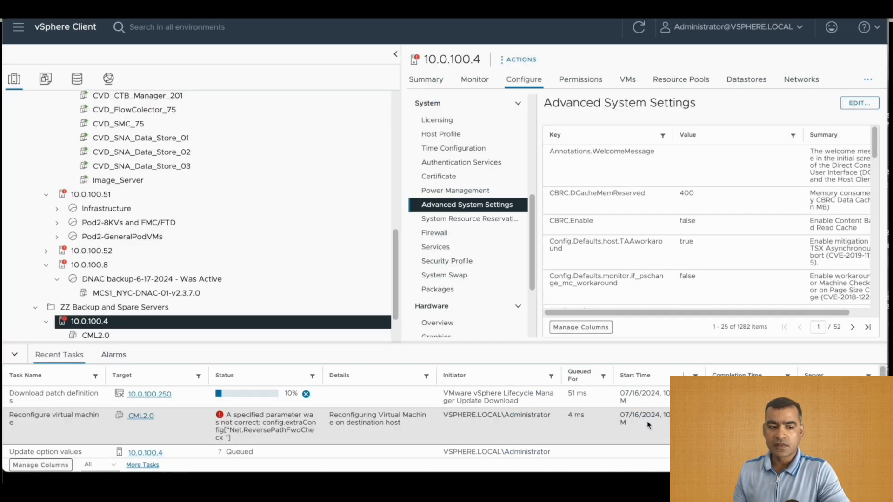
Step: Glance at the CML2.0 VM, then show host 10.0.100.4's virtual switches under Networking
left_click(96, 336)
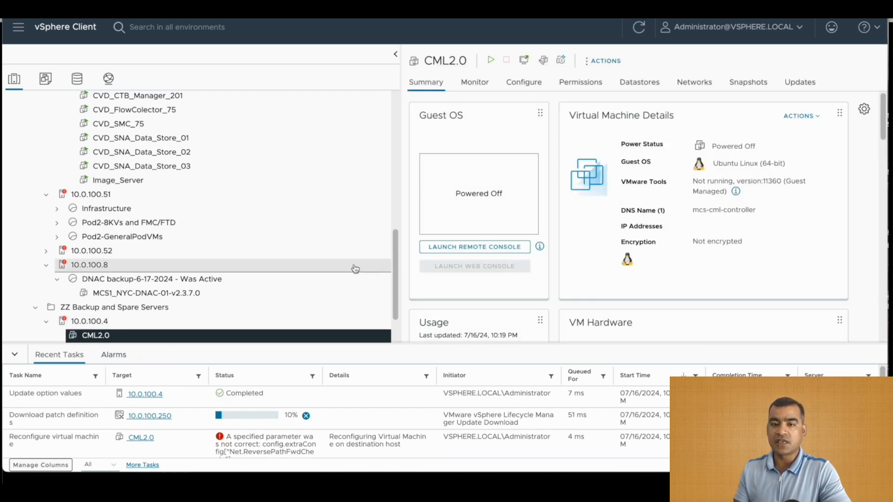
left_click(523, 81)
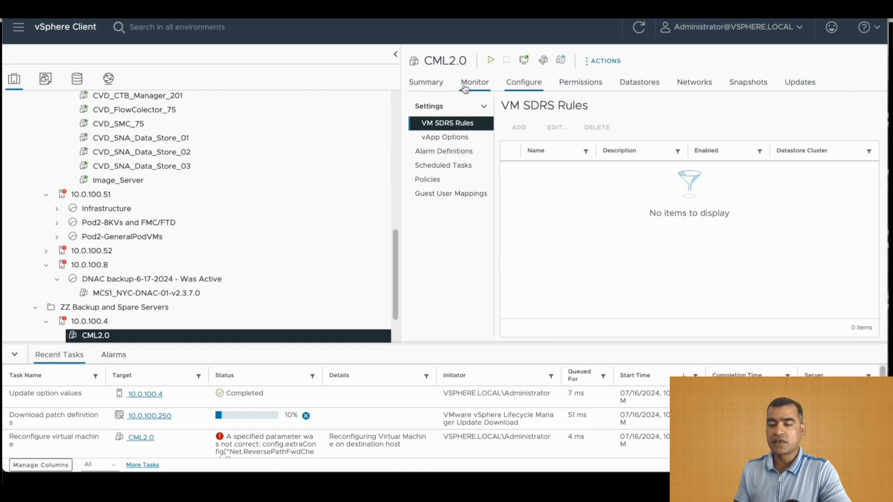
left_click(426, 82)
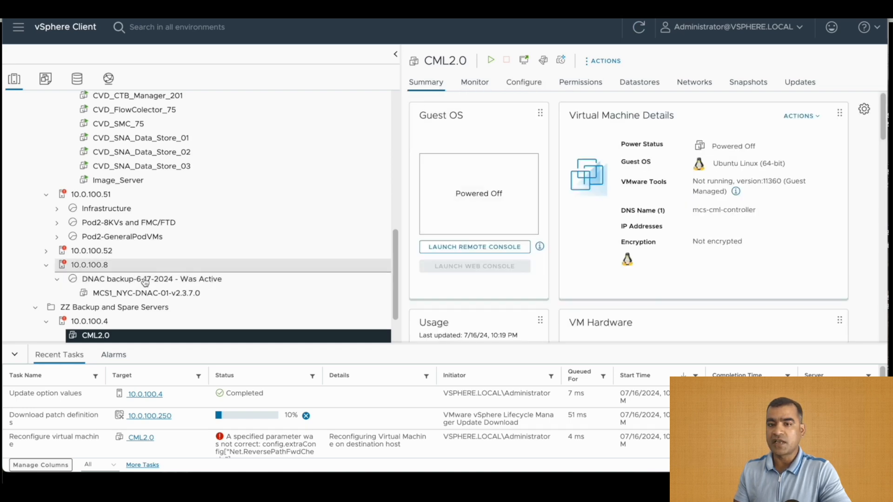
left_click(88, 321)
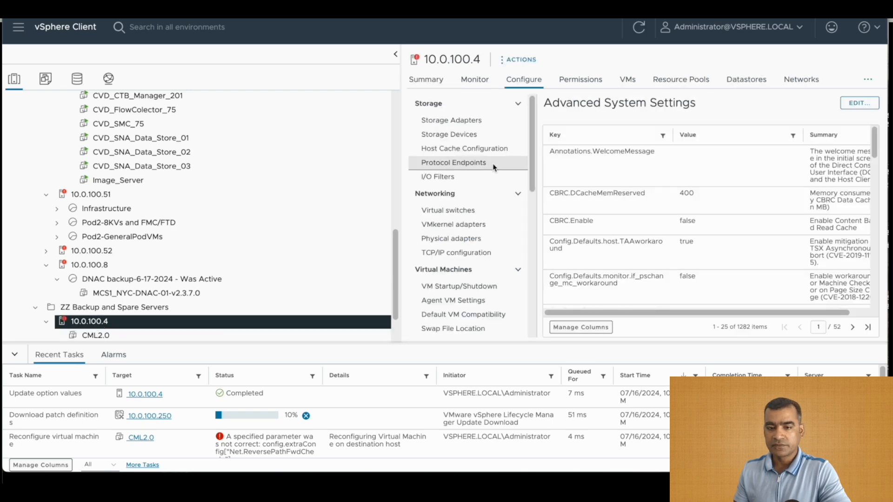
left_click(448, 211)
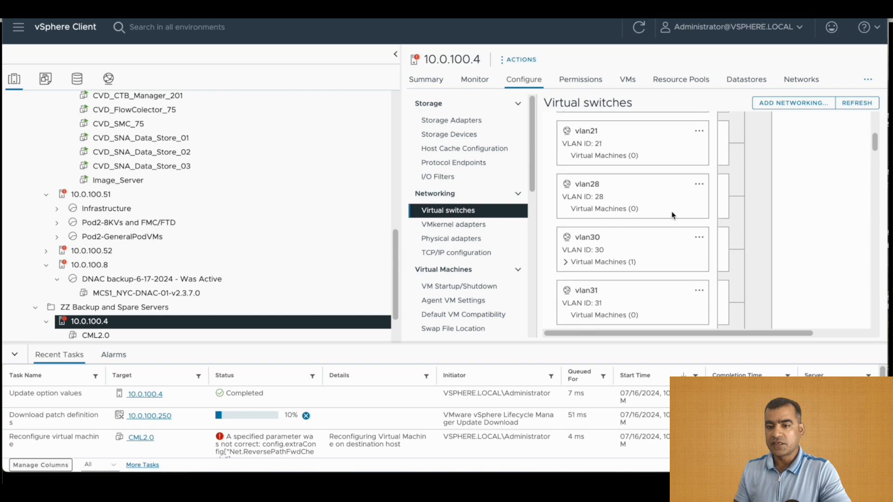
Step: Locate the vlan321 port group and choose Edit Settings from its actions menu
scroll("down", 3)
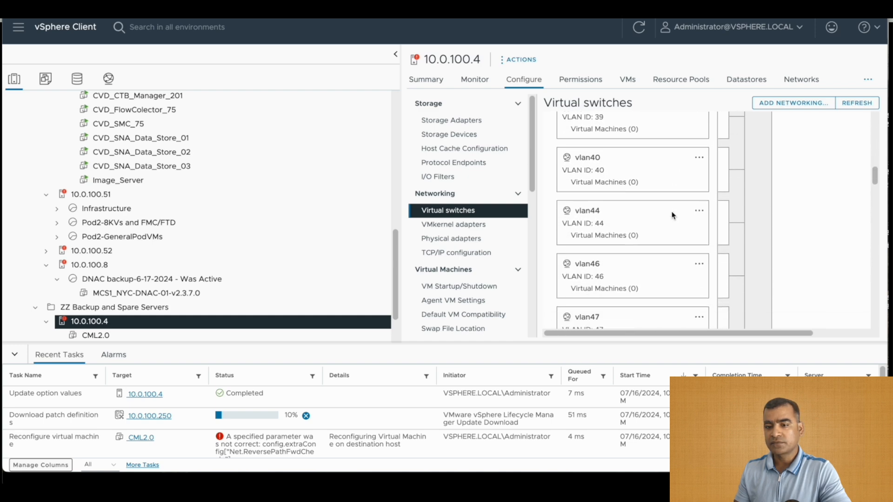
scroll("down", 3)
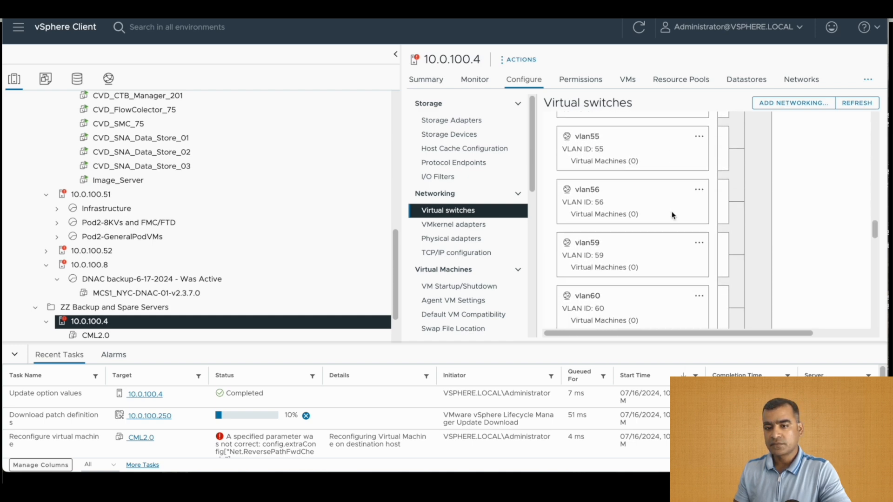
scroll("up", 3)
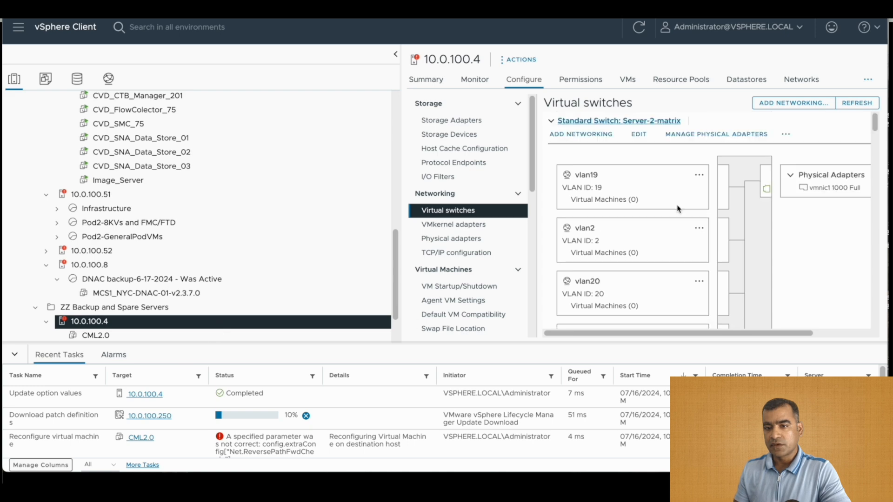
scroll("down", 3)
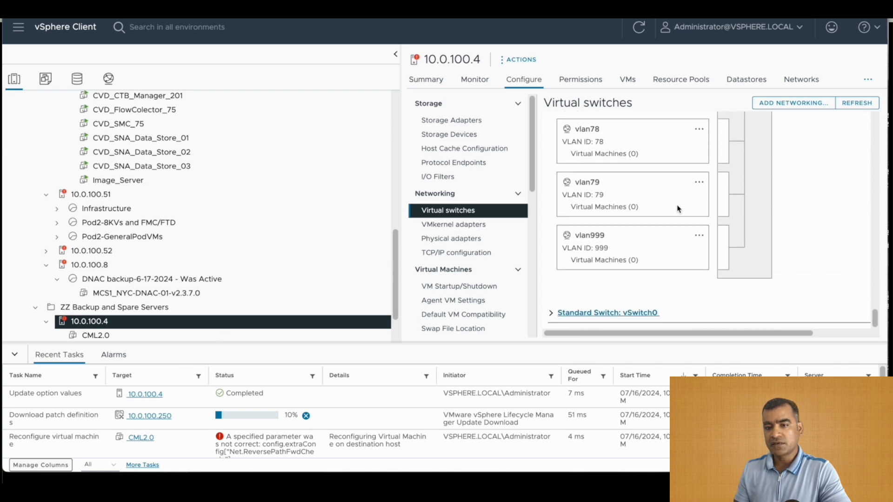
left_click(698, 254)
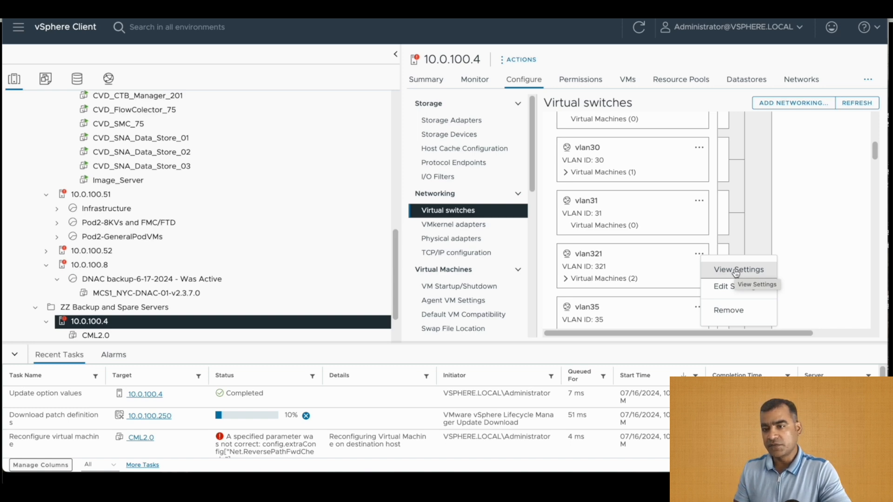
left_click(730, 286)
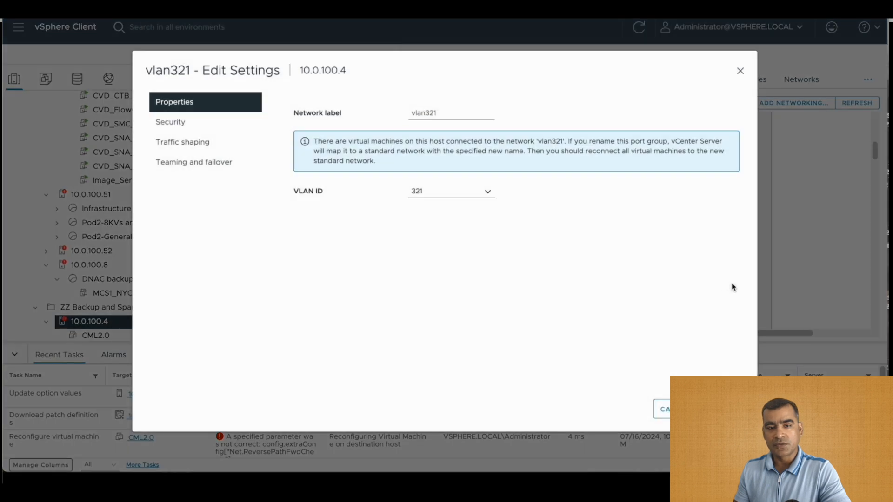
Step: In vlan321 Security, override promiscuous mode to Accept and save with OK
left_click(170, 122)
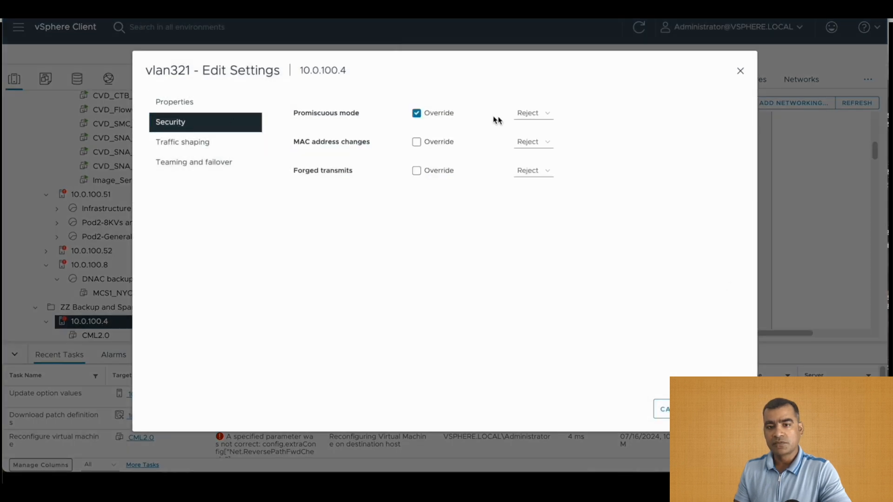
left_click(531, 113)
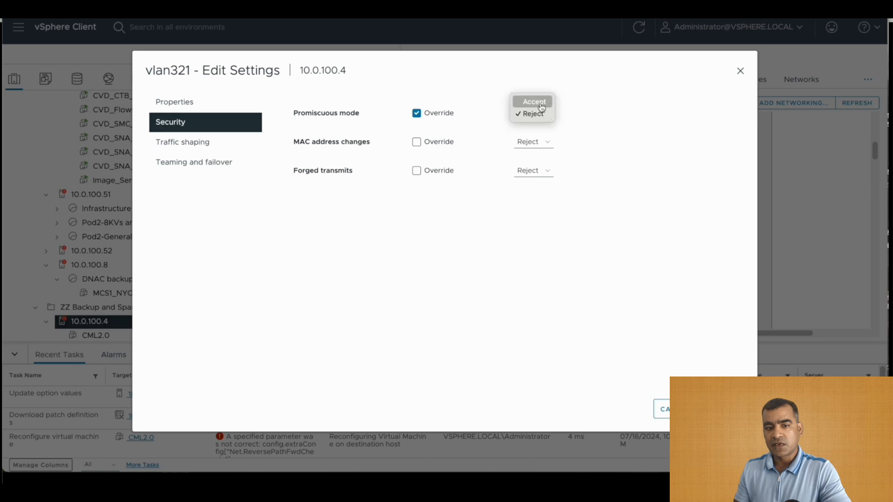
left_click(533, 101)
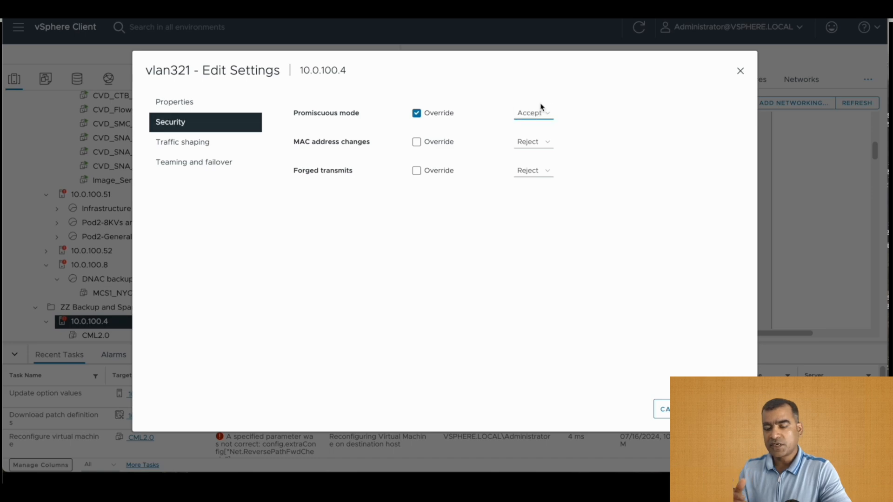
left_click(532, 141)
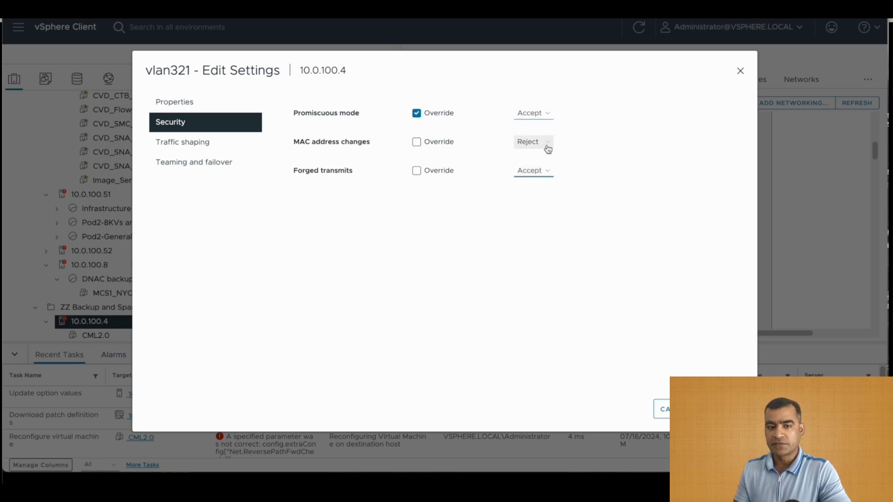
mouse_move(533, 142)
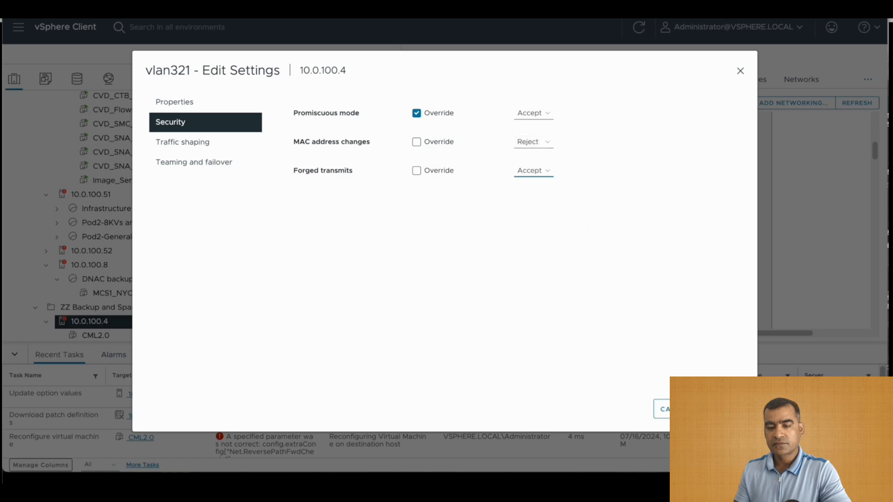
left_click(416, 112)
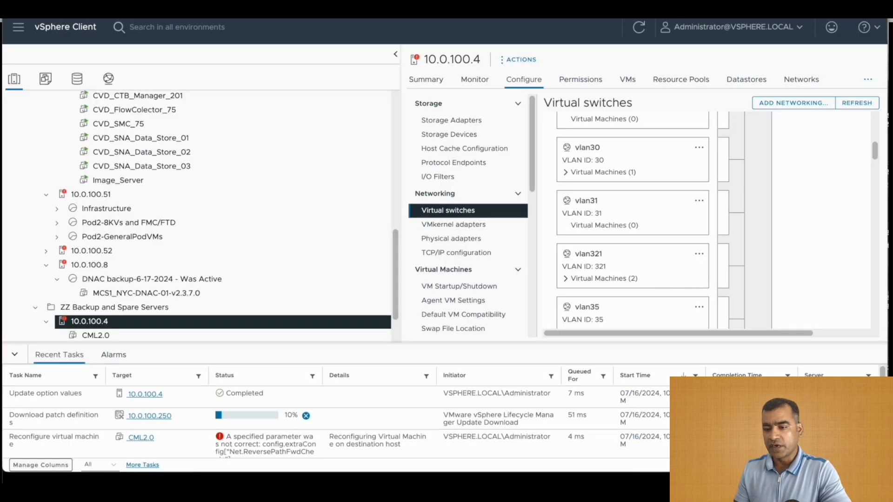
left_click(698, 253)
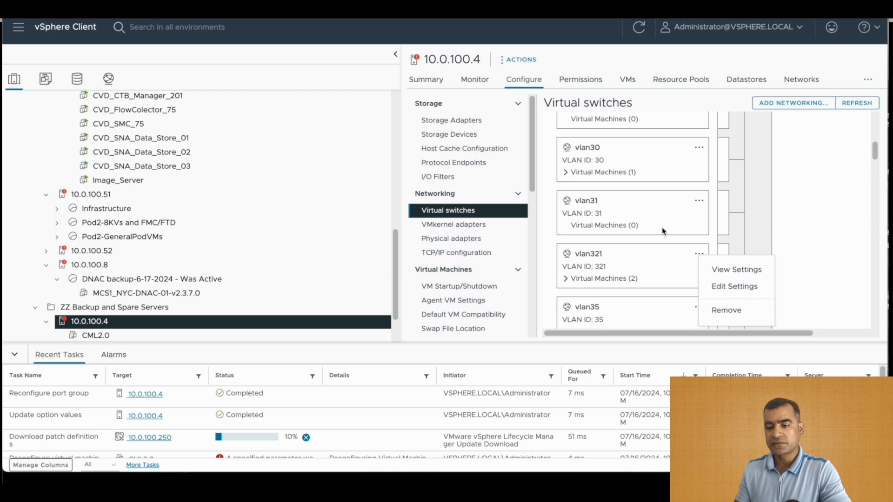
mouse_move(734, 287)
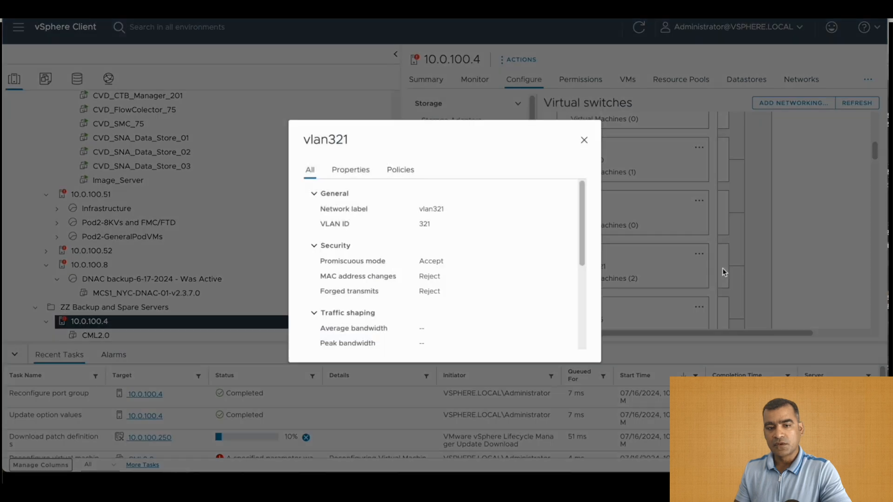
mouse_move(400, 170)
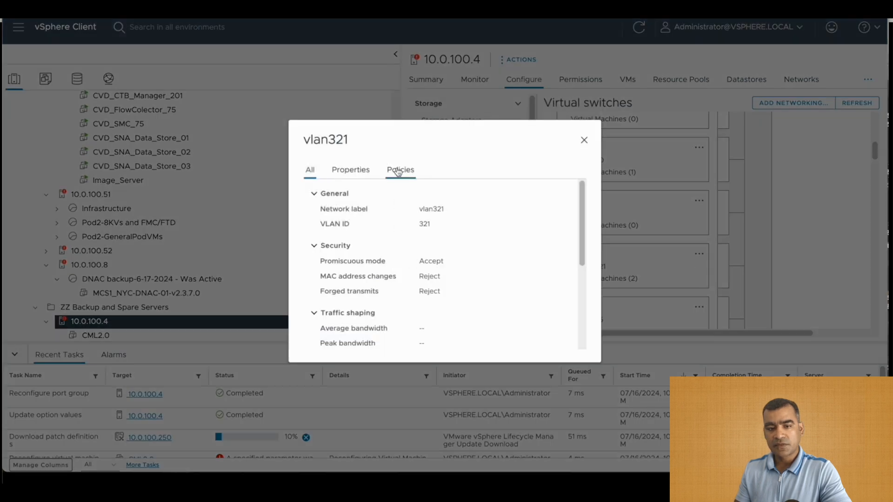
scroll("down", 3)
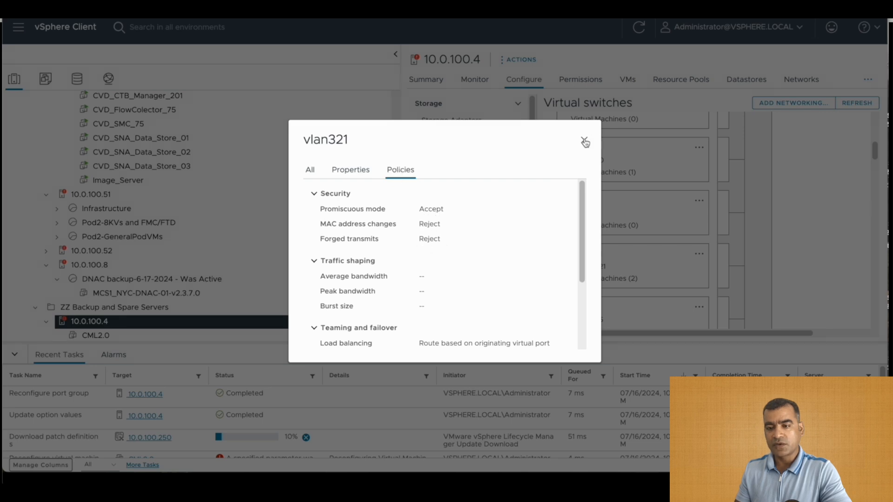
left_click(585, 142)
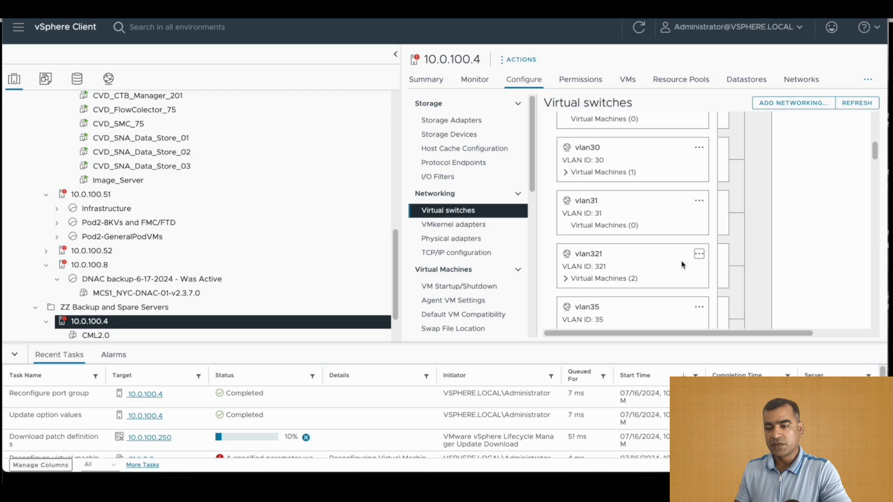
Step: Reopen vlan321 Edit Settings > Security and set forged transmits to Accept
left_click(698, 254)
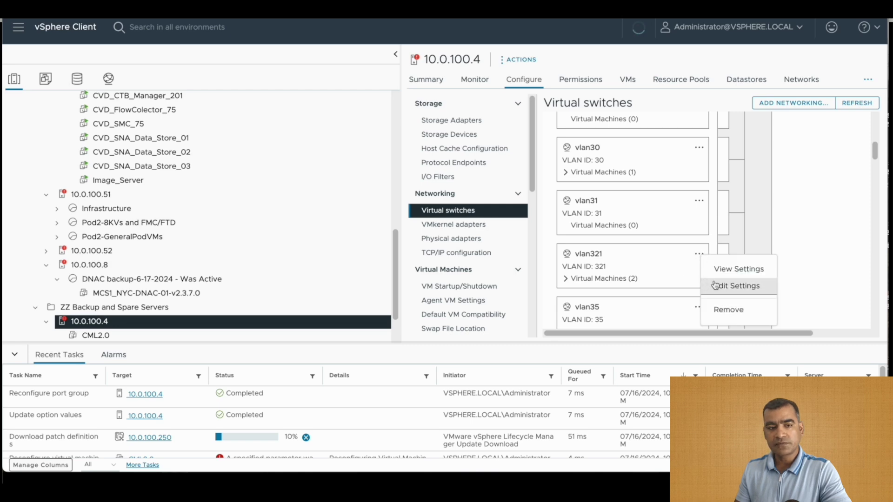
left_click(737, 285)
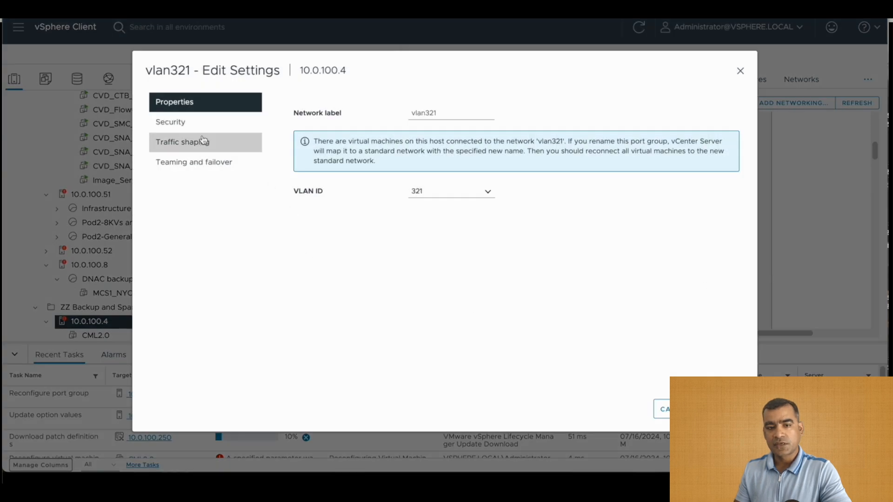
left_click(170, 122)
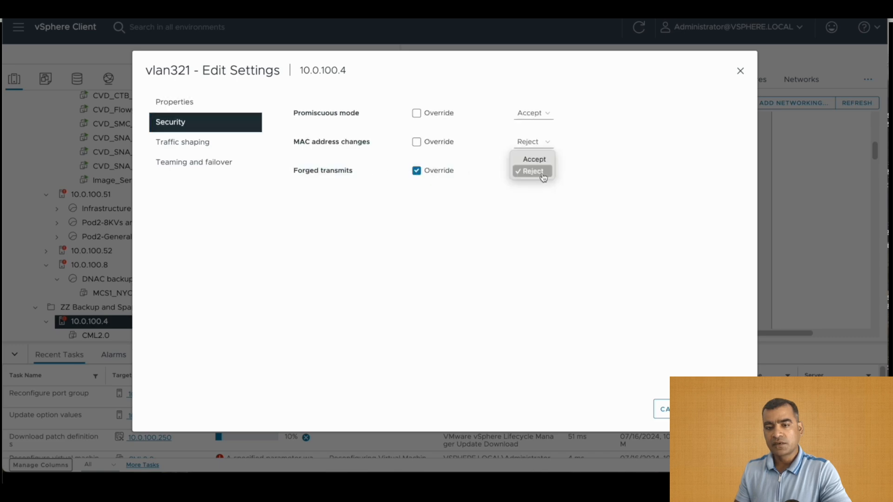
left_click(533, 171)
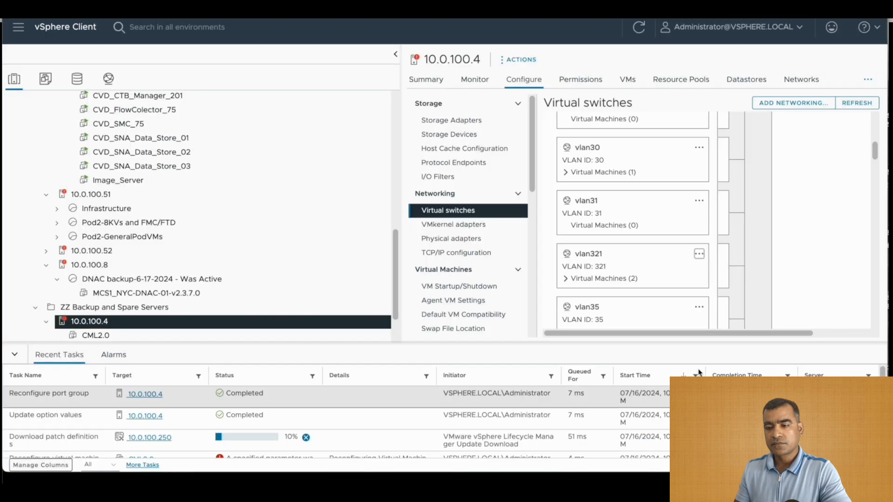
mouse_move(699, 256)
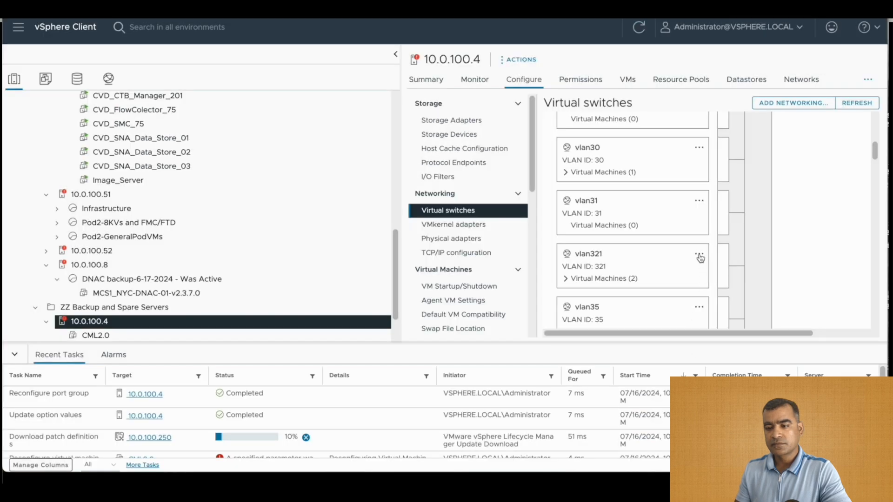
left_click(699, 254)
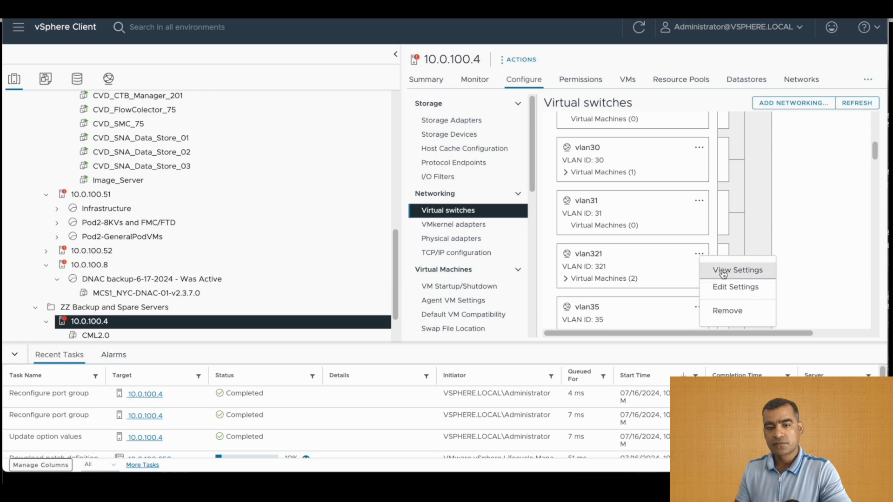
left_click(736, 269)
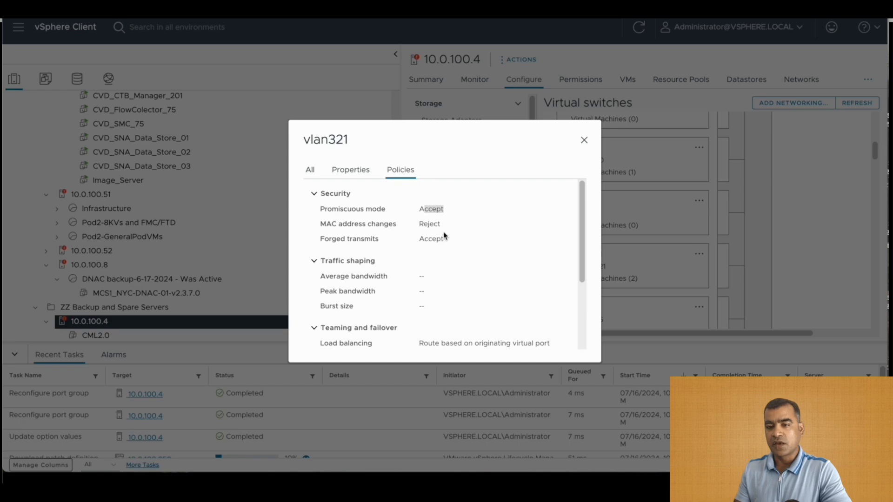
mouse_move(584, 140)
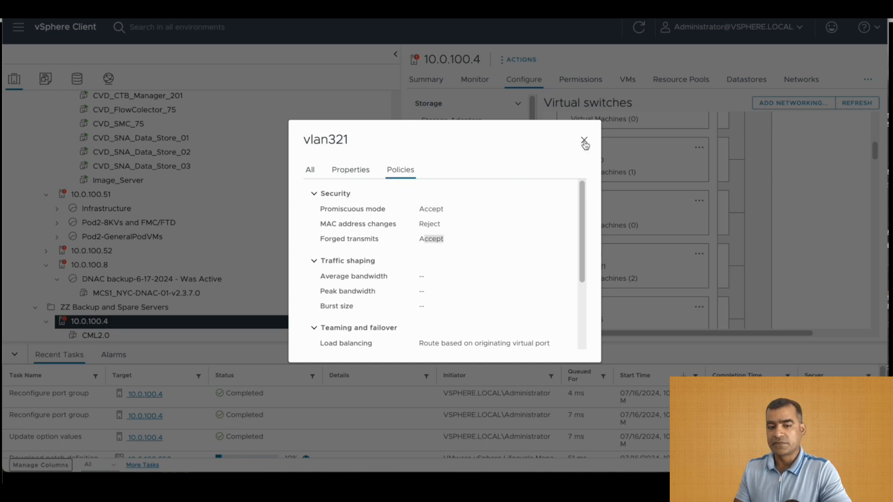
left_click(583, 141)
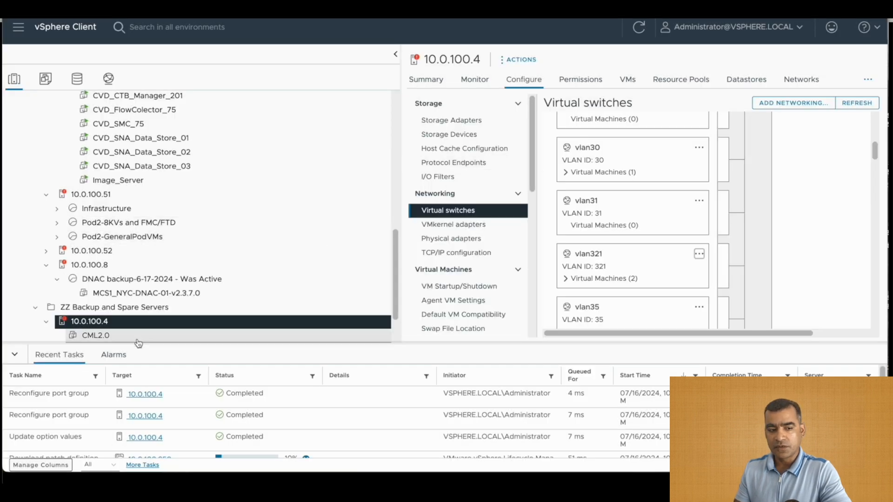
Step: Show the CML2.0 VM's Networks tab listing vlan321
left_click(95, 335)
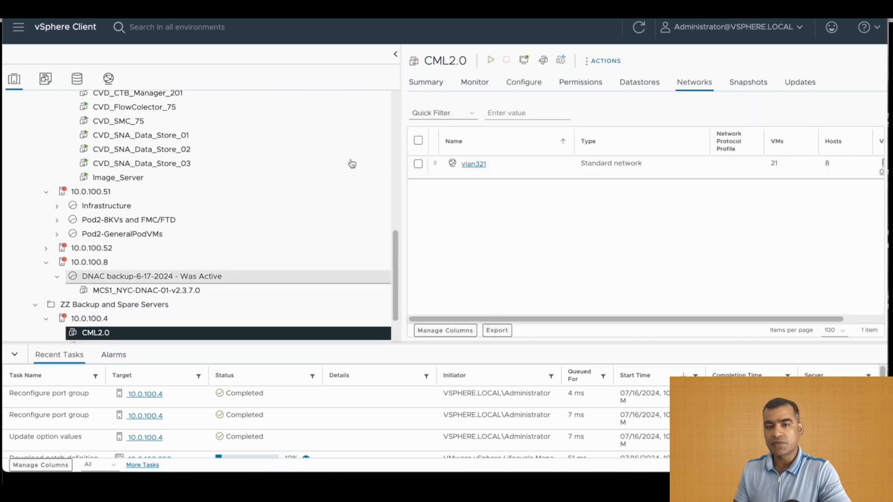
mouse_move(490, 60)
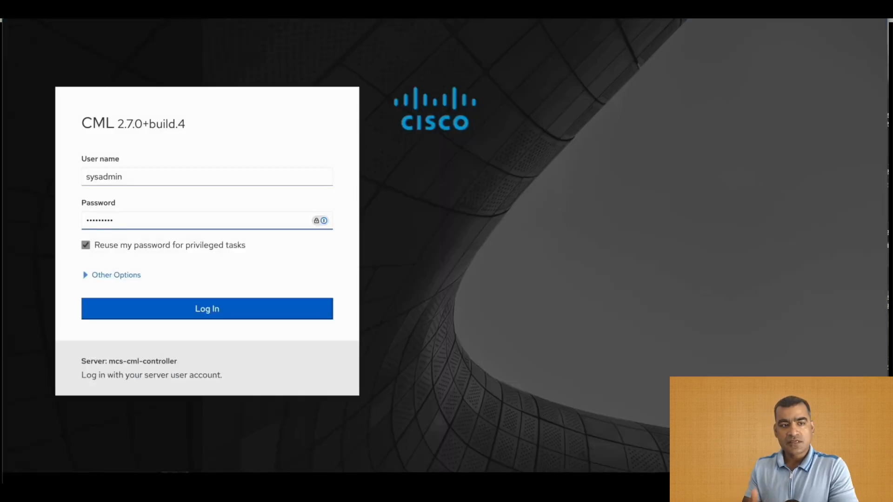
Step: Log in to the CML sysadmin console and go to the Host maintenance page
left_click(207, 309)
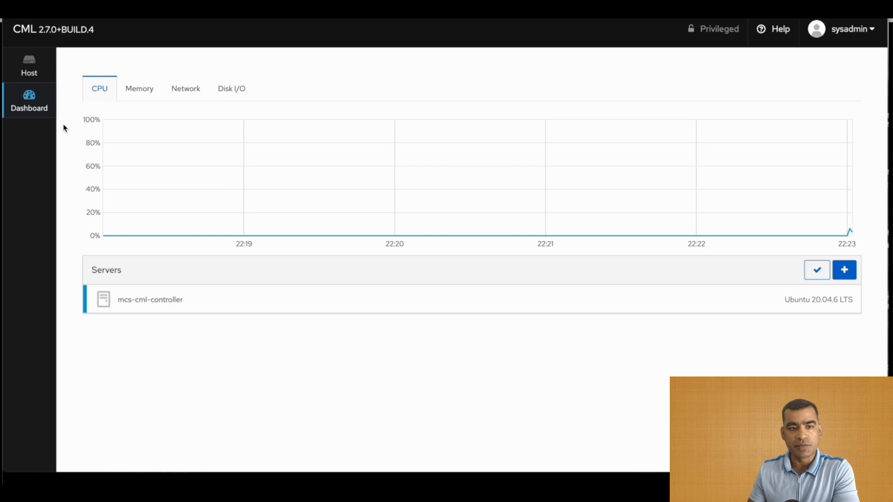
mouse_move(29, 65)
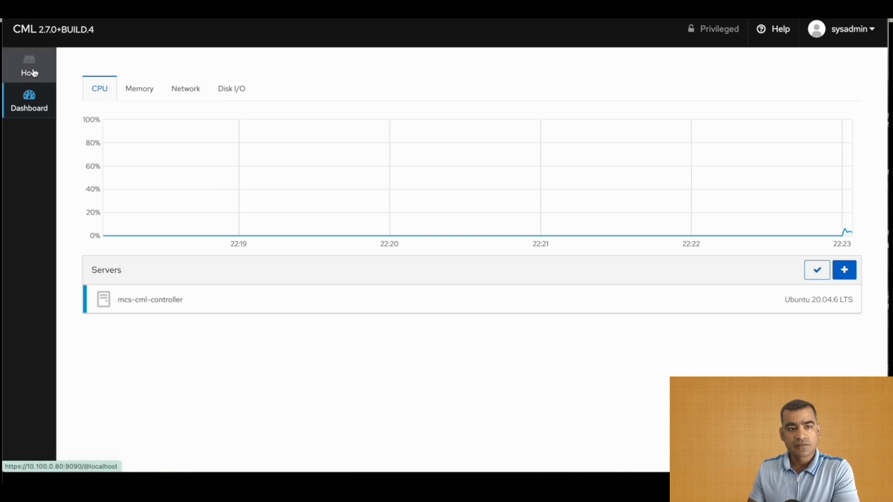
left_click(185, 89)
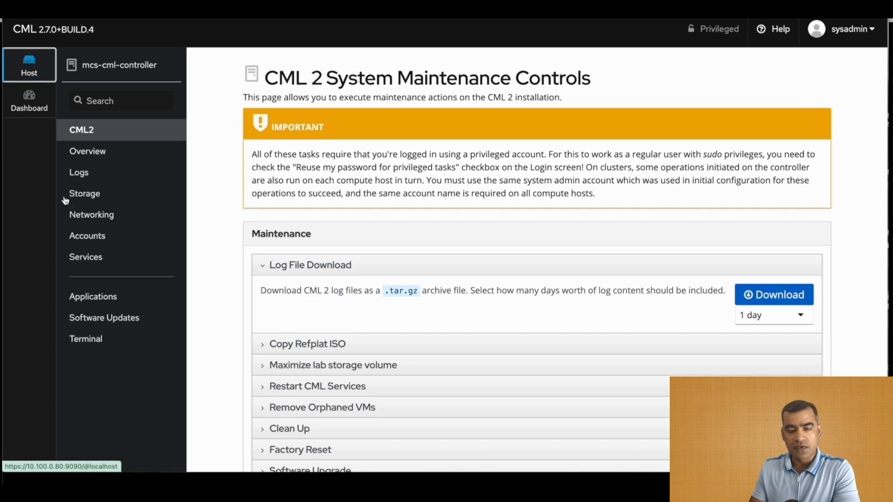
Step: Go to host Networking, check the interfaces and view bridge0's port settings (ens160)
left_click(91, 215)
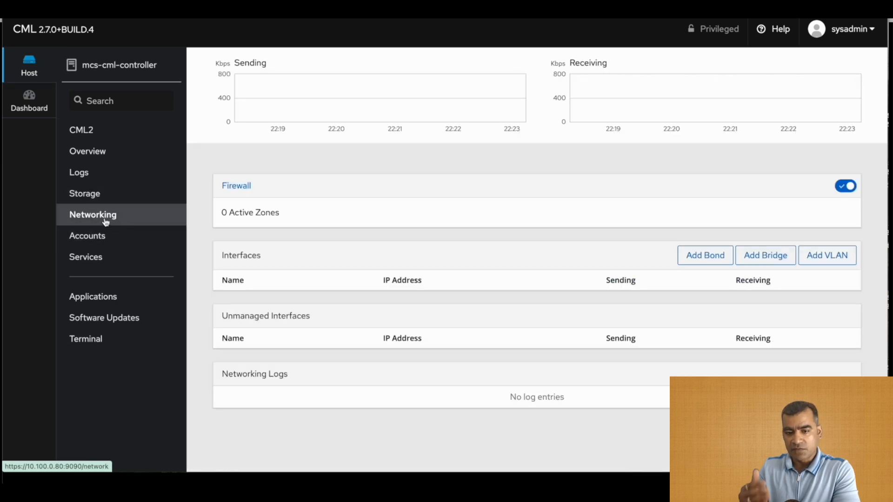
left_click(92, 214)
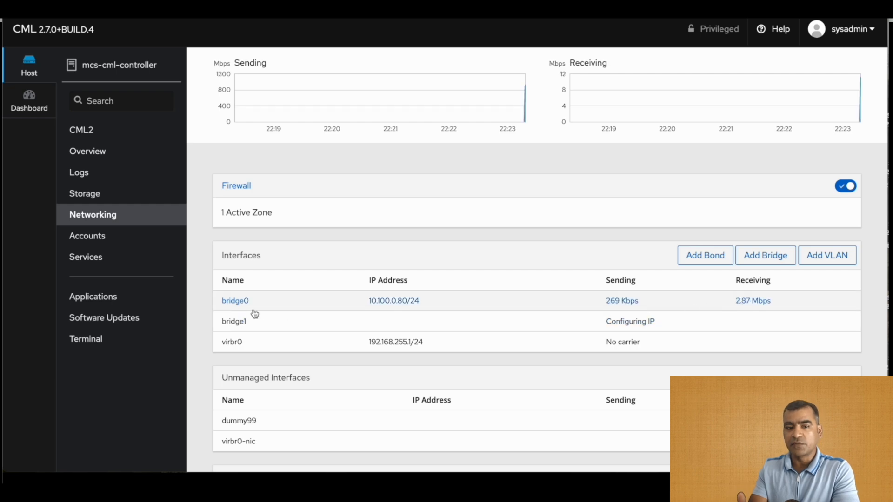
left_click(234, 301)
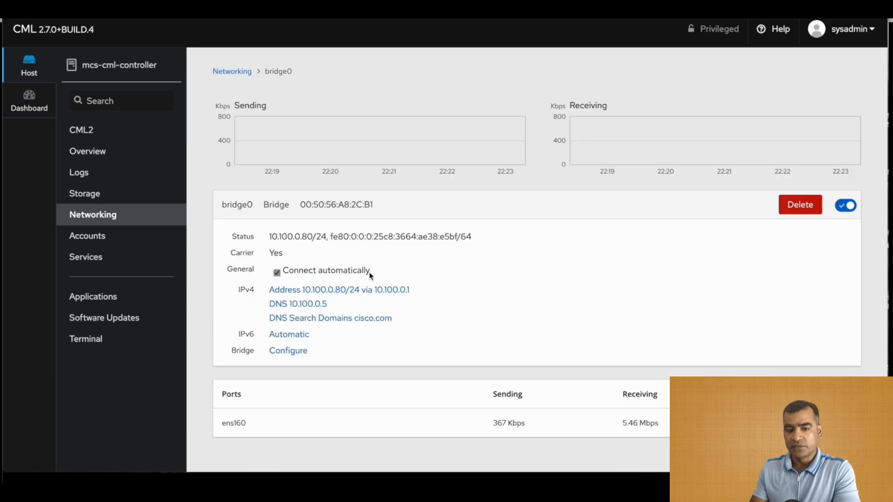
left_click(287, 350)
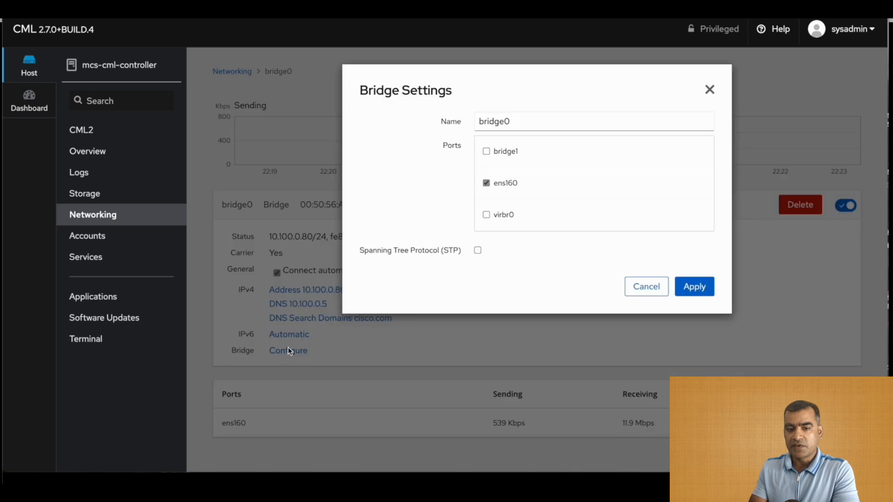
mouse_move(555, 183)
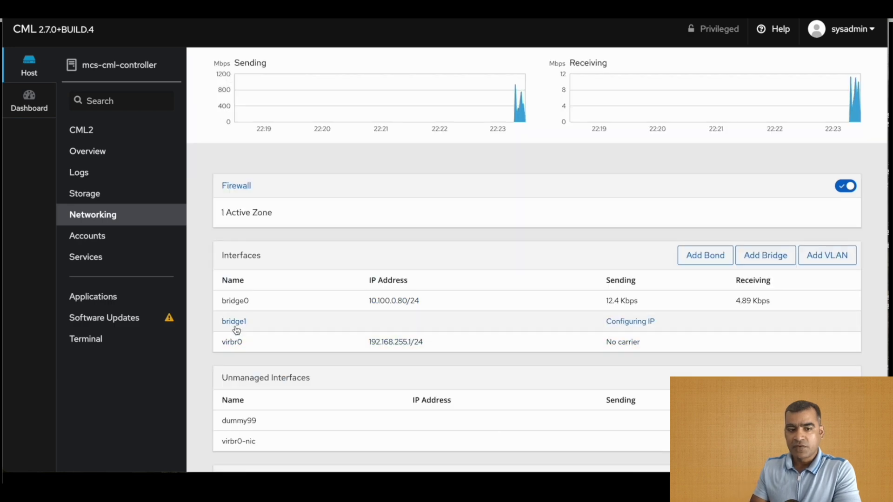
Step: Inspect bridge1's port and IPv4 settings, cancelling both without changes
left_click(234, 321)
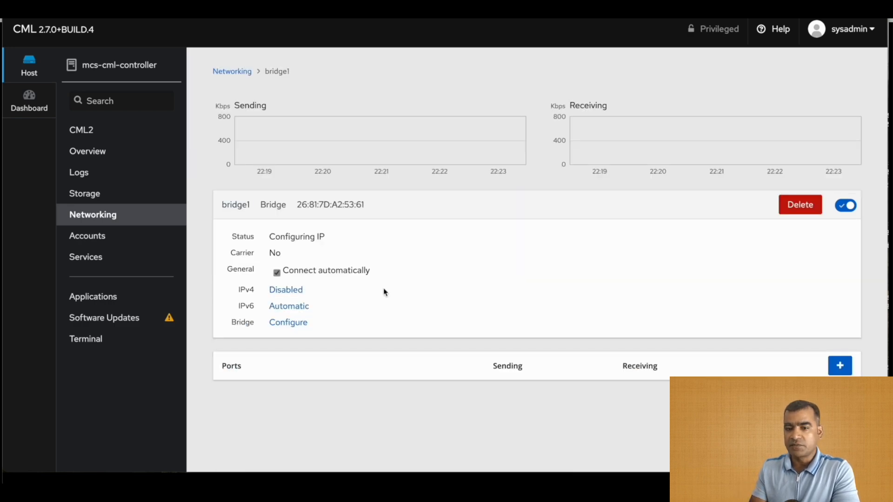
mouse_move(289, 306)
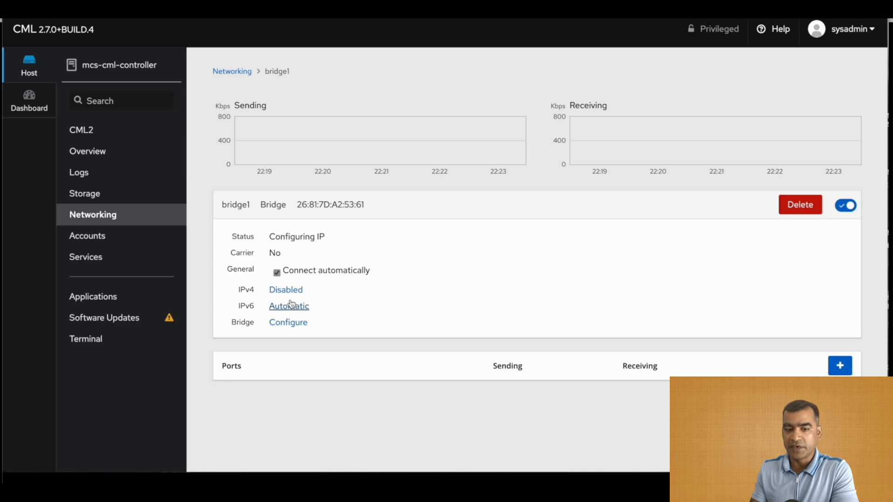
mouse_move(285, 289)
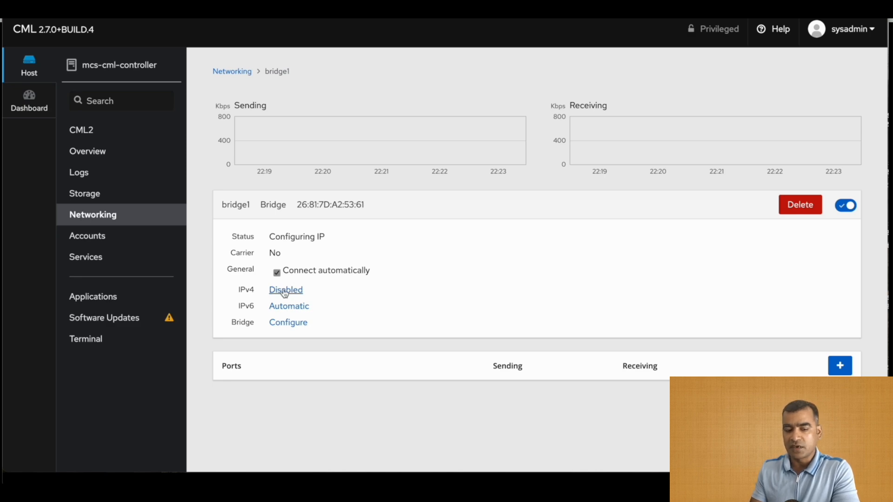
left_click(288, 322)
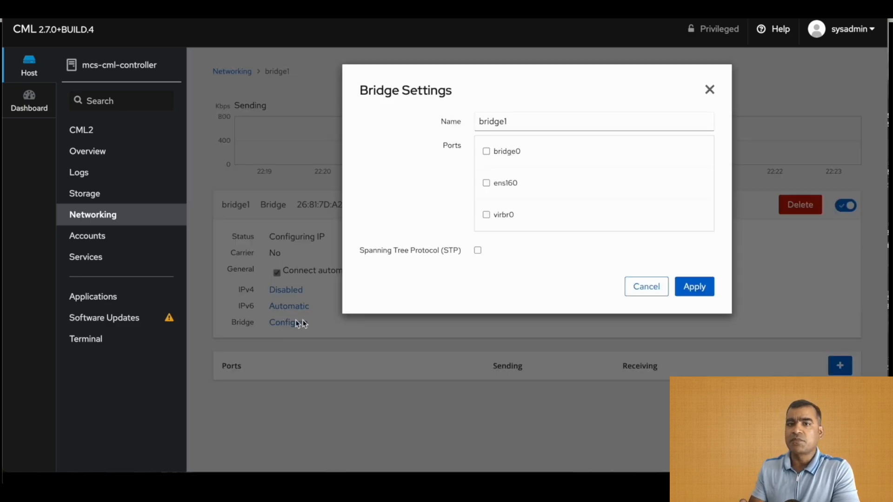
left_click(646, 286)
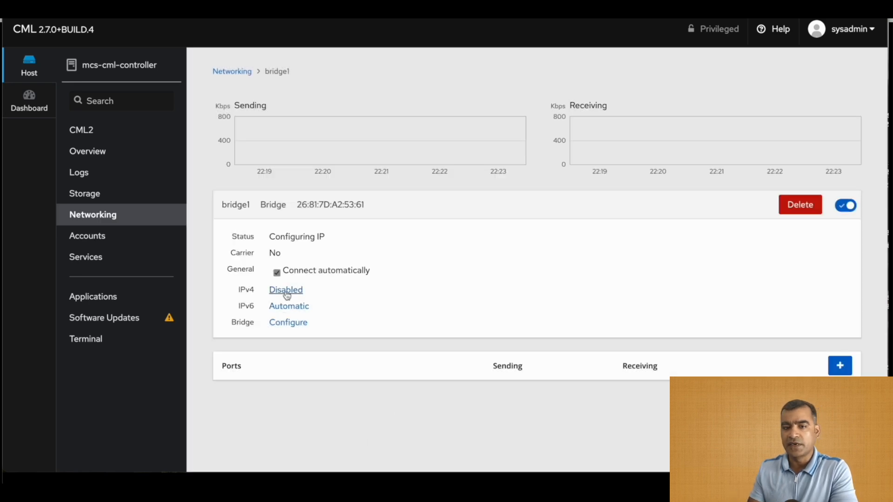
left_click(285, 289)
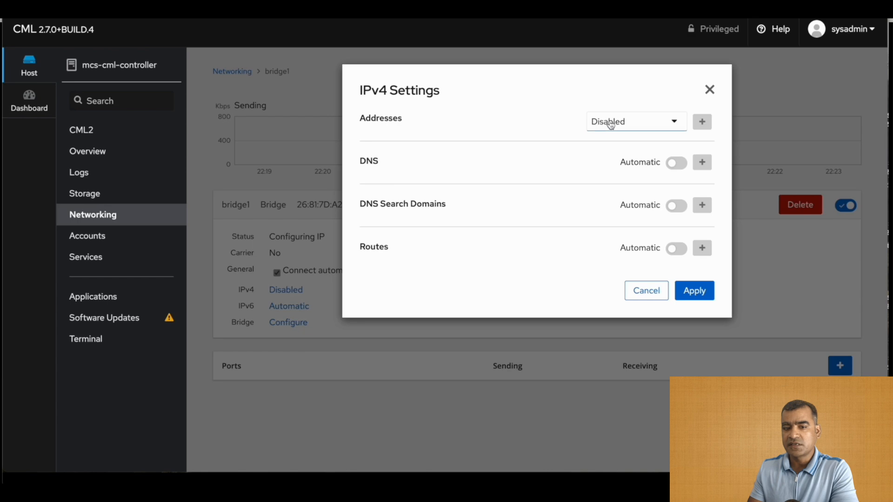
mouse_move(646, 291)
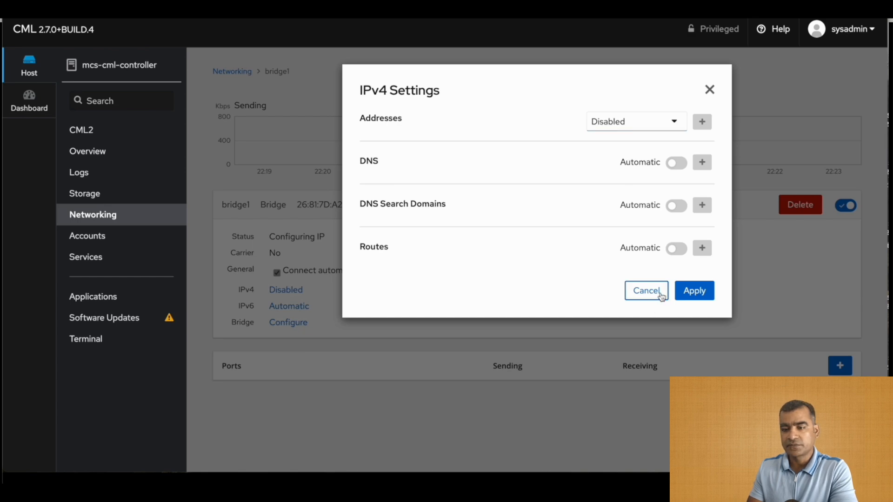
left_click(646, 290)
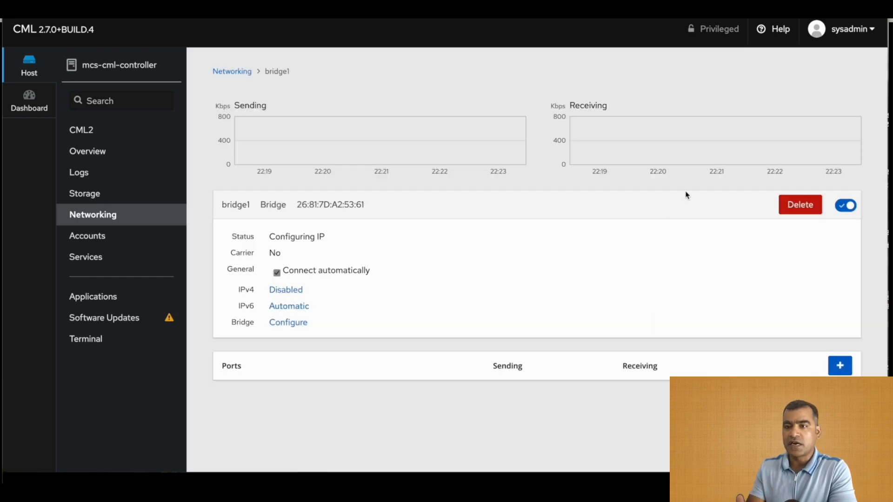
mouse_move(429, 85)
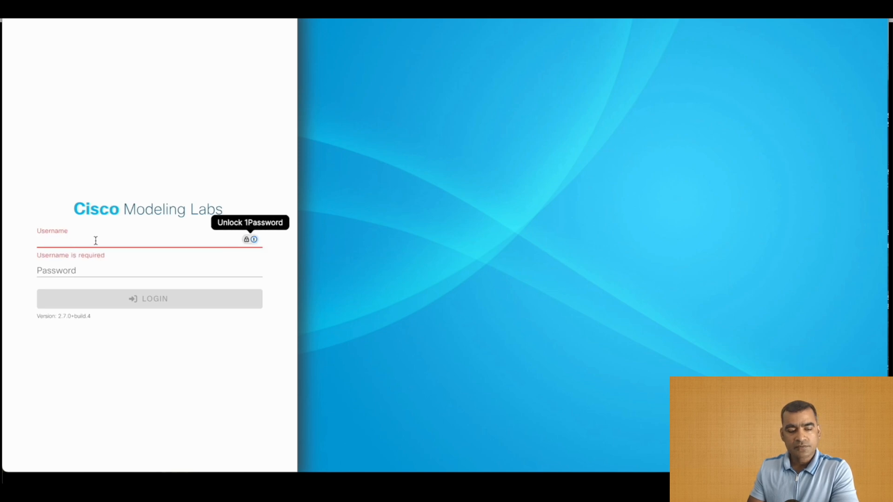
Step: Log into Cisco Modeling Labs as admin and load the BGP EVPN VXLAN lab from the dashboard
type("admin")
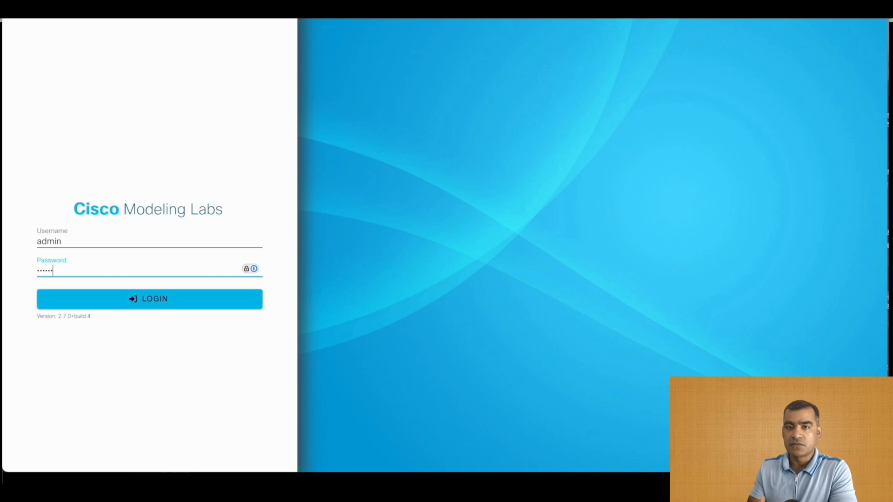
left_click(149, 298)
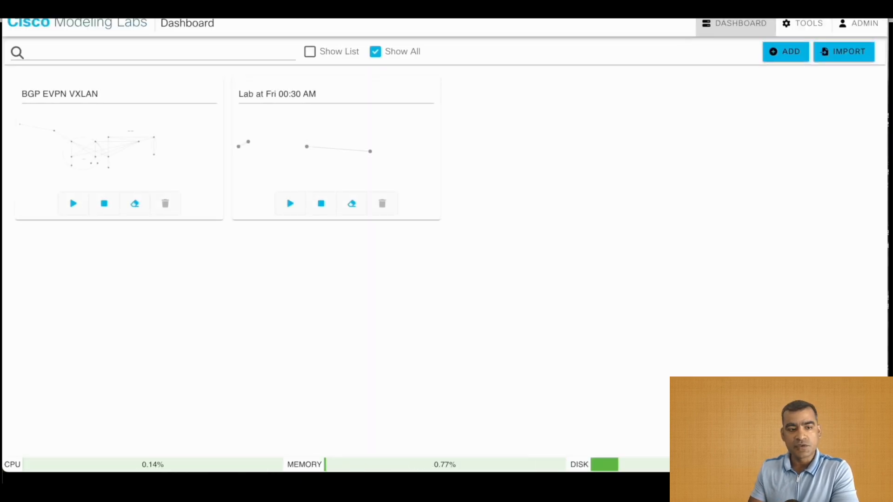
mouse_move(117, 161)
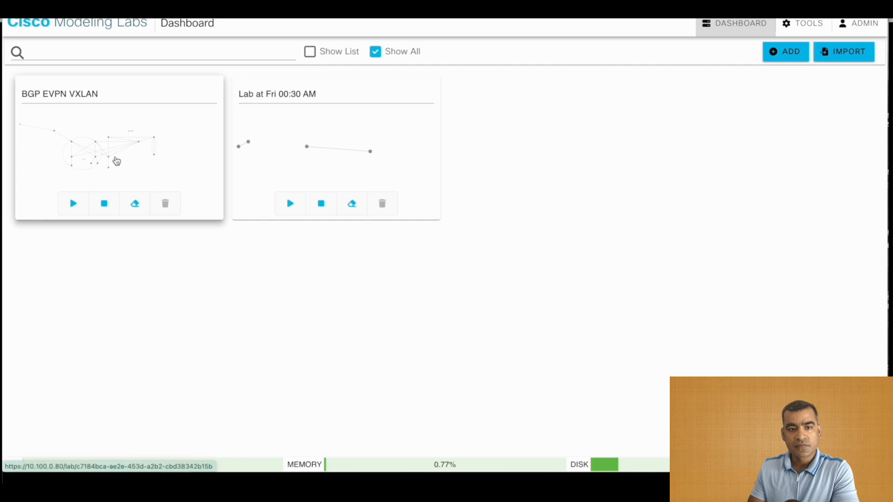
left_click(118, 148)
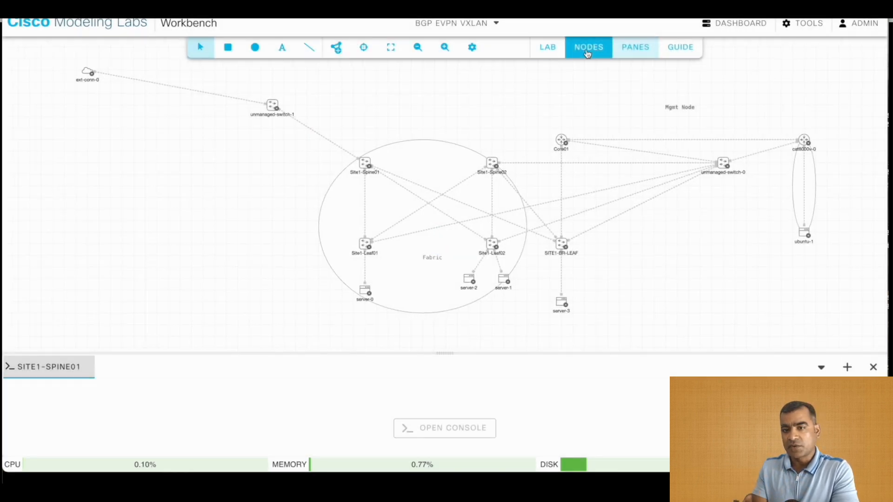
Step: Select ext-conn-0 and confirm its connector config is locked to bridge1
left_click(546, 47)
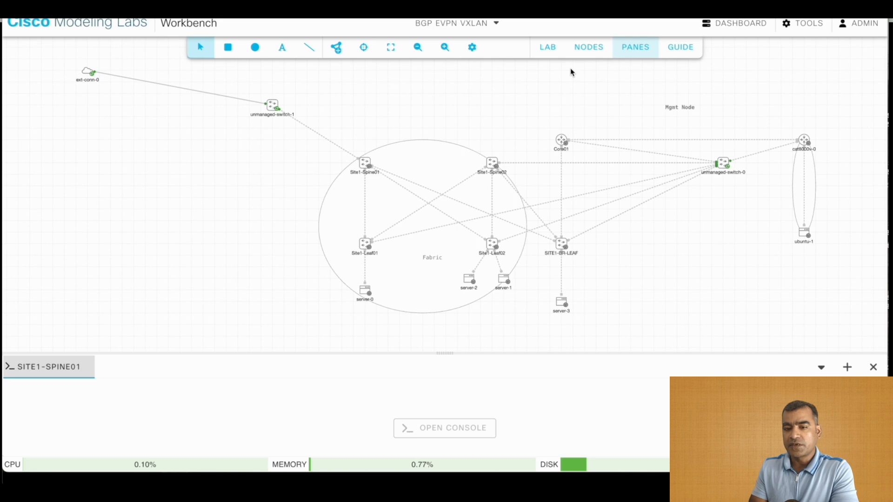
mouse_move(79, 74)
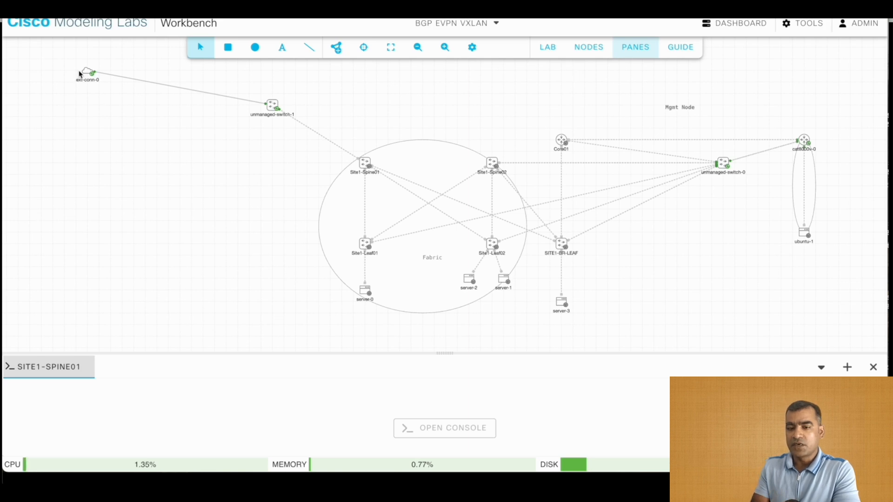
left_click(87, 73)
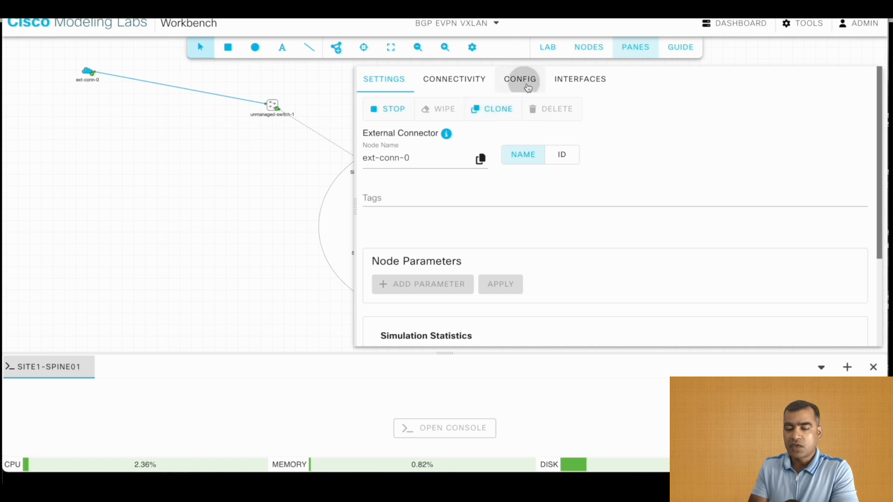
left_click(519, 78)
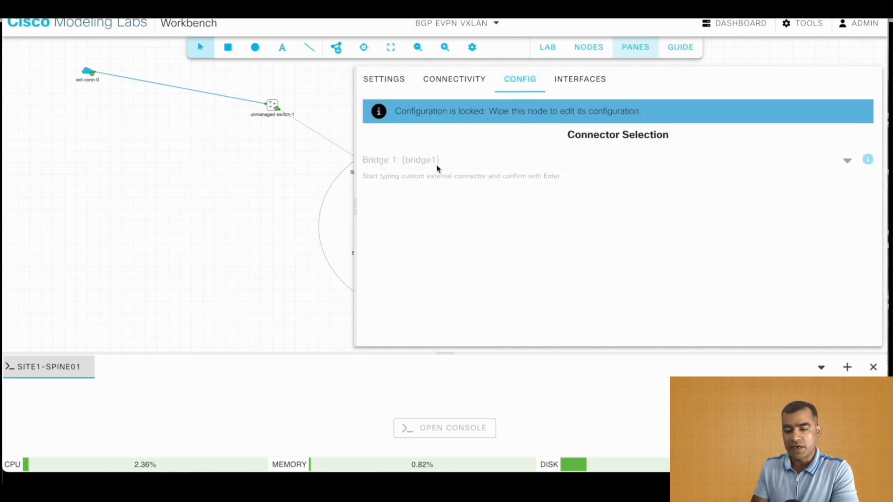
mouse_move(459, 104)
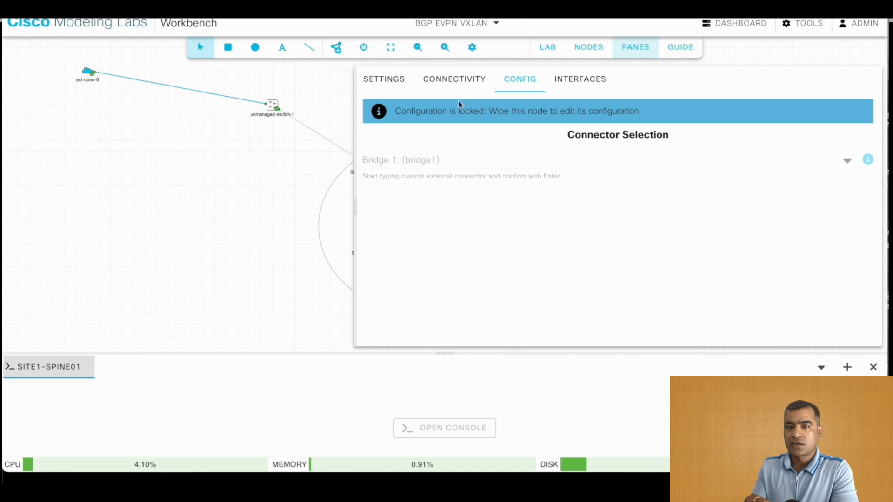
Step: Confirm ext-conn-0 links to unmanaged-switch-1, review its interfaces, then return to the topology
left_click(453, 79)
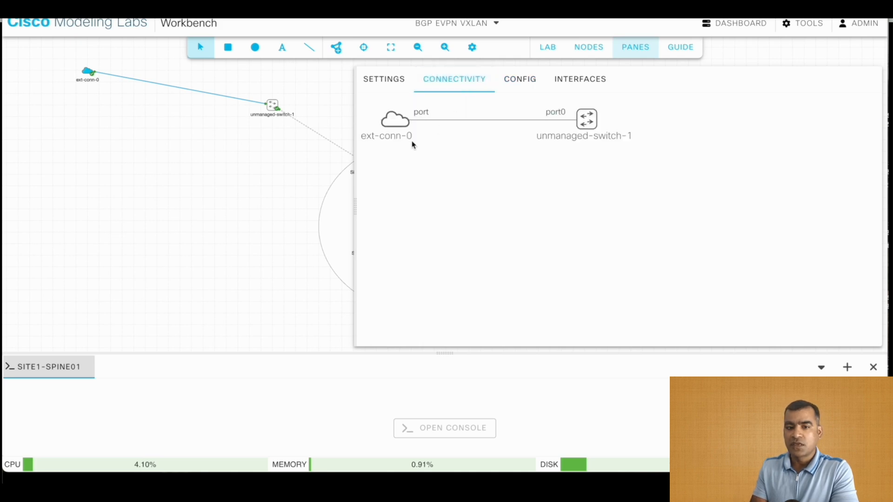
mouse_move(580, 86)
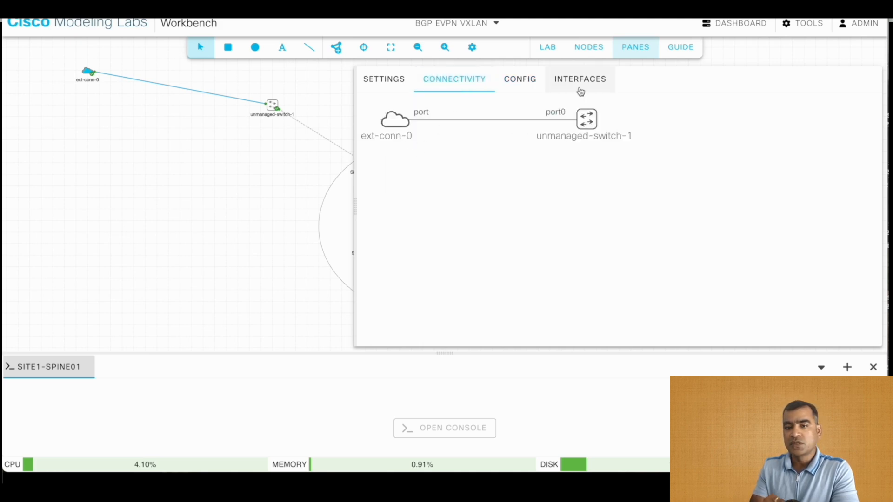
left_click(580, 79)
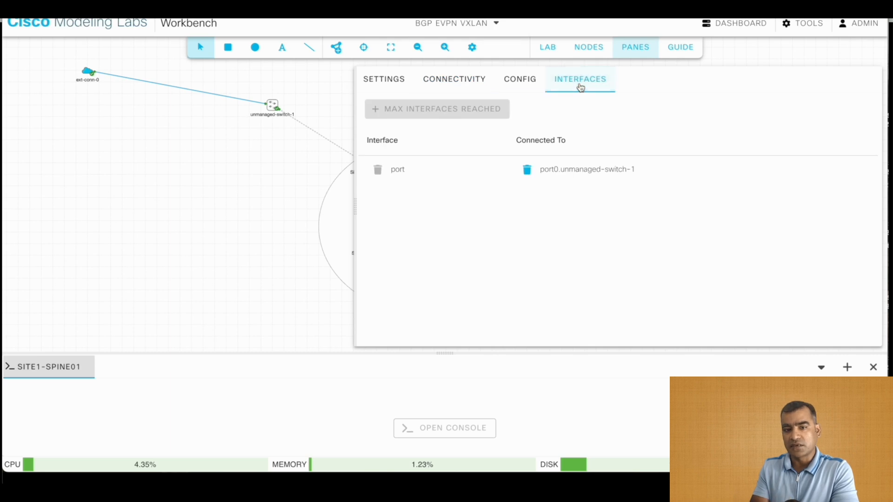
left_click(519, 79)
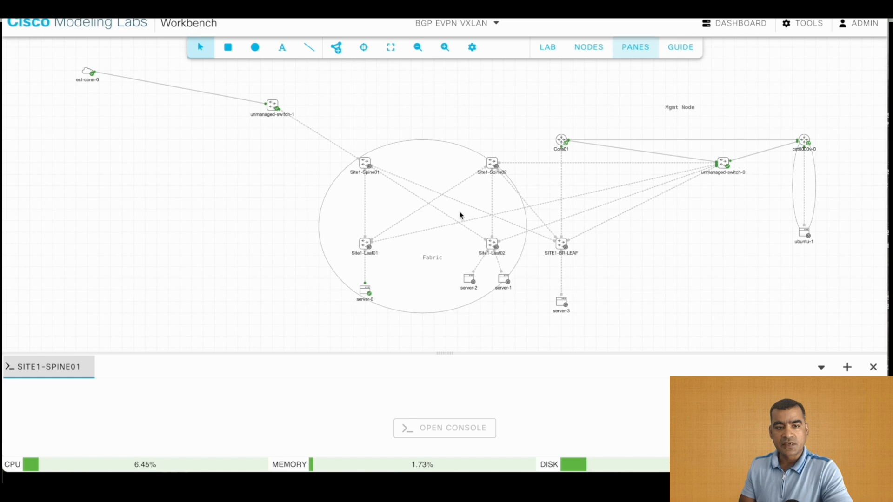
Step: Inspect unmanaged-switch-1 and view its interface connections toward Site1-Spine01
left_click(272, 105)
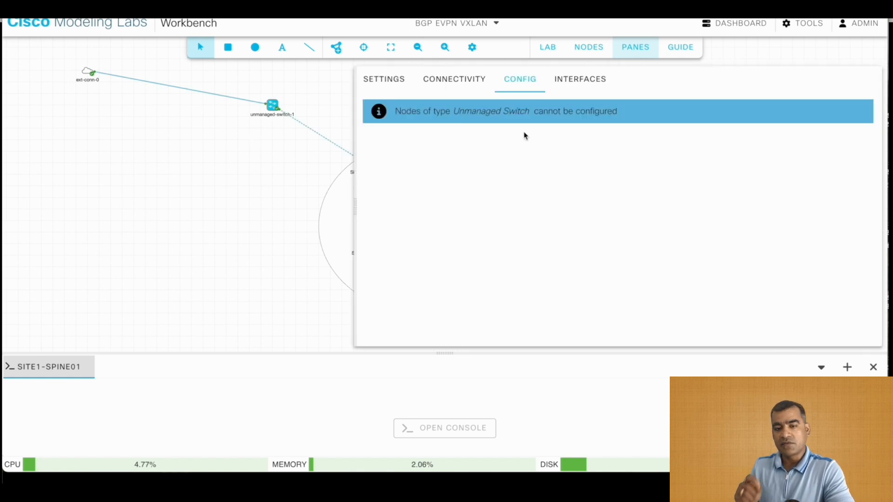
mouse_move(572, 114)
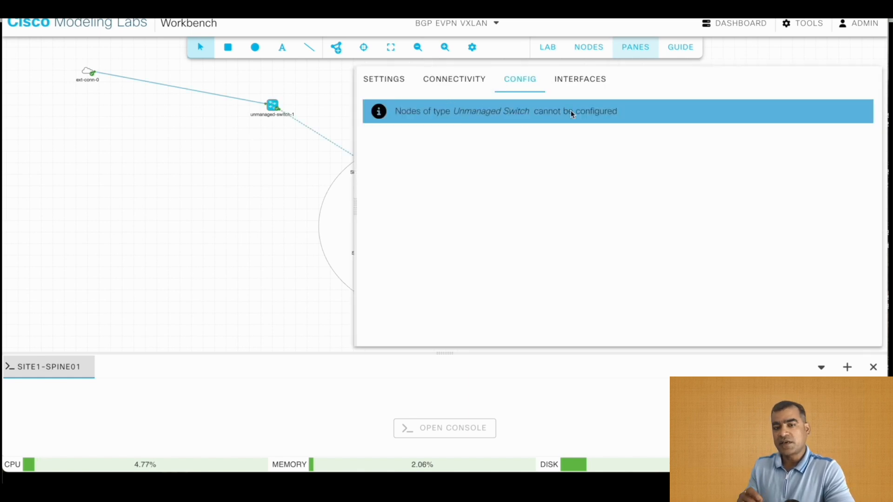
mouse_move(580, 78)
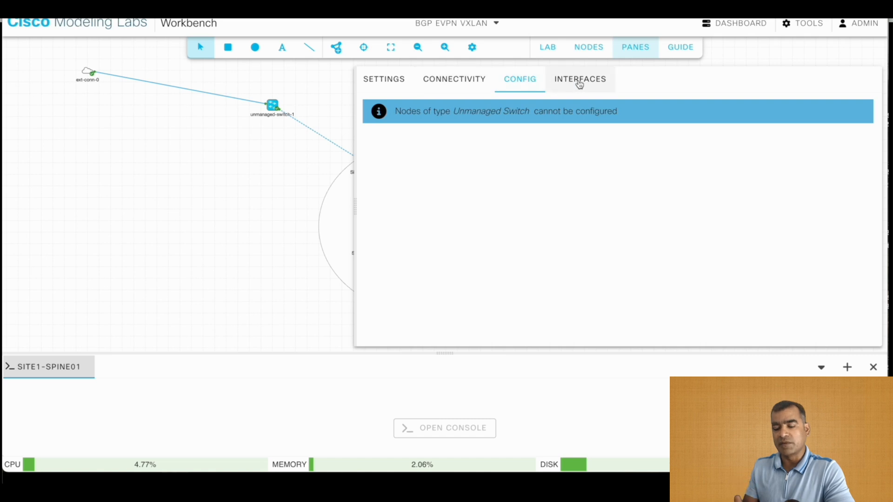
left_click(580, 78)
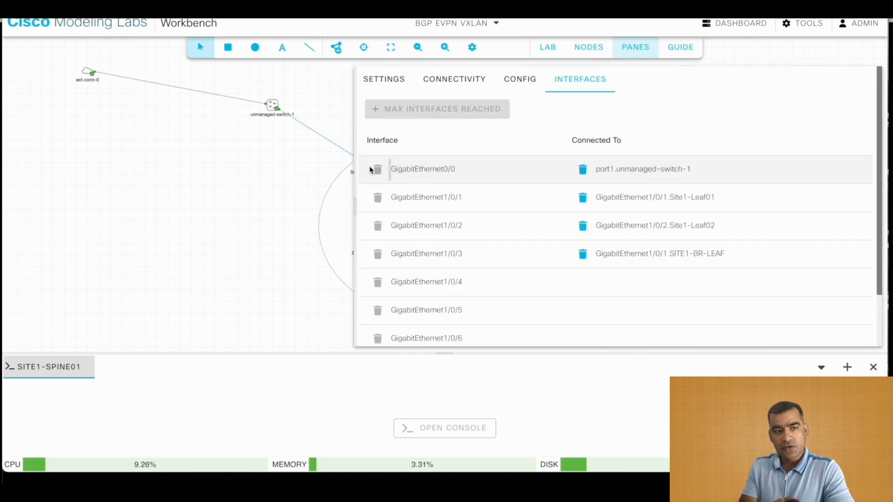
mouse_move(561, 173)
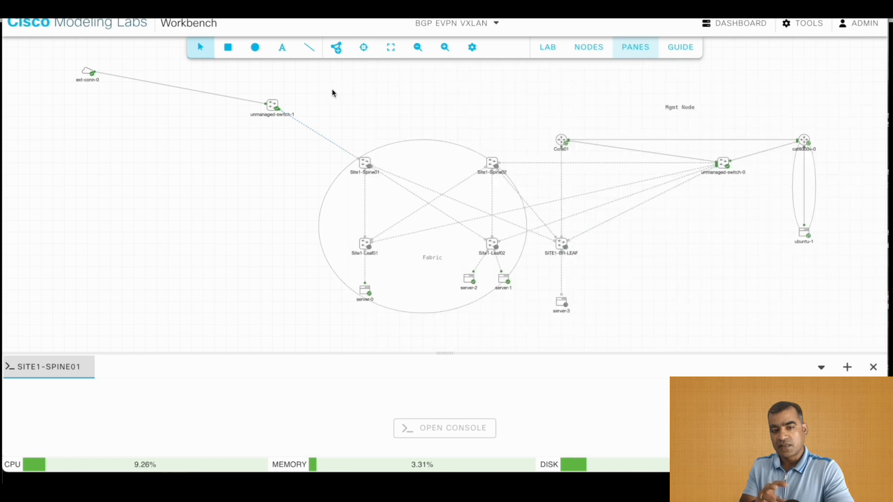
mouse_move(391, 116)
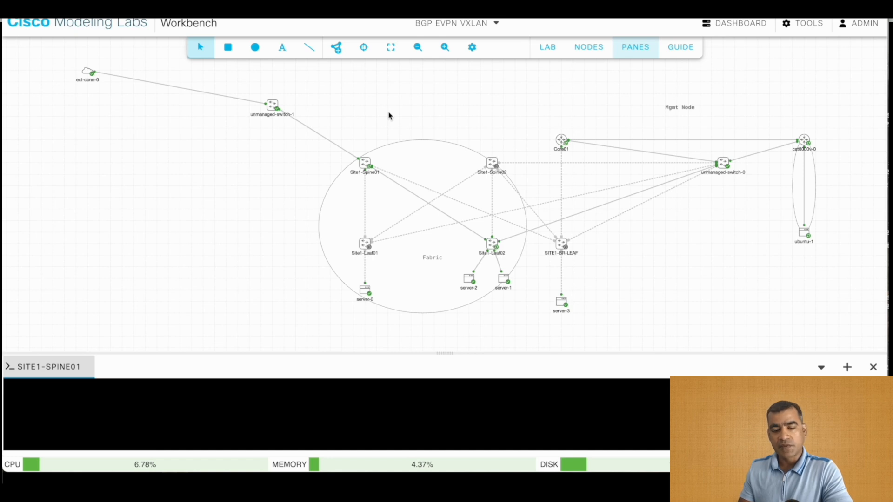
mouse_move(391, 345)
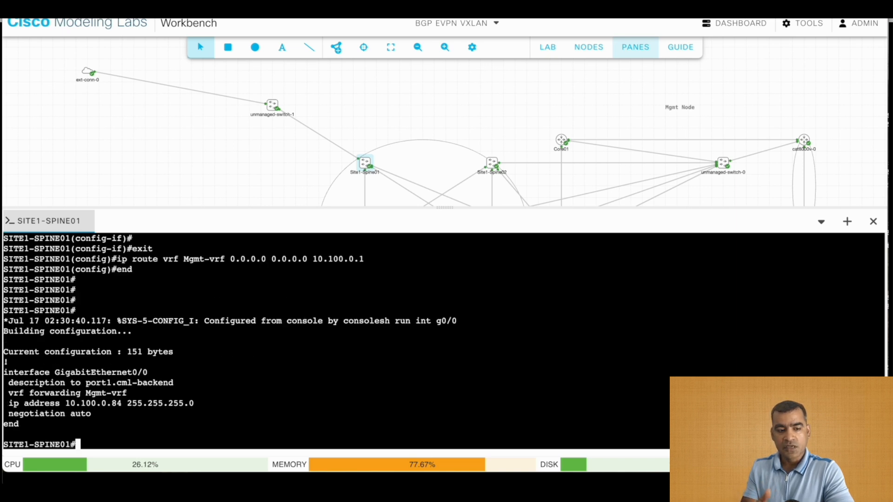
Step: Run ping vrf Mgmt-vrf 10.100.0.1 from SITE1-SPINE01 and confirm 100 percent success
type("ping vrf Mgmt")
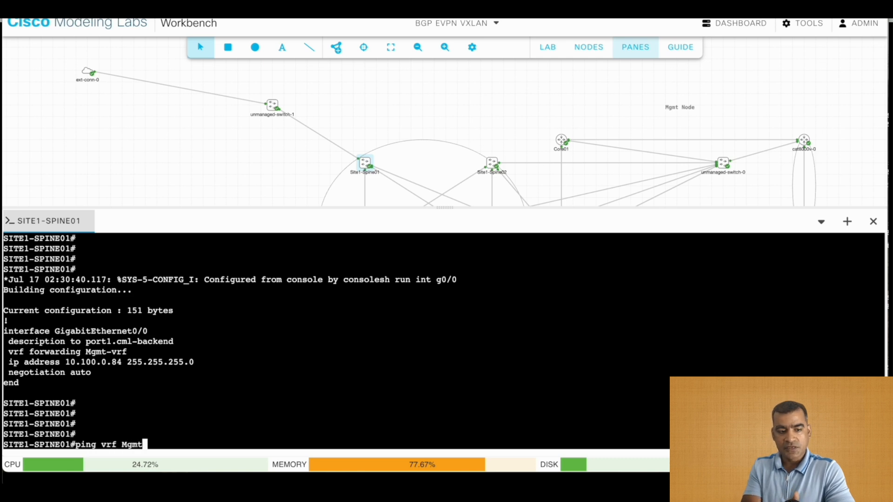
type("-vrf")
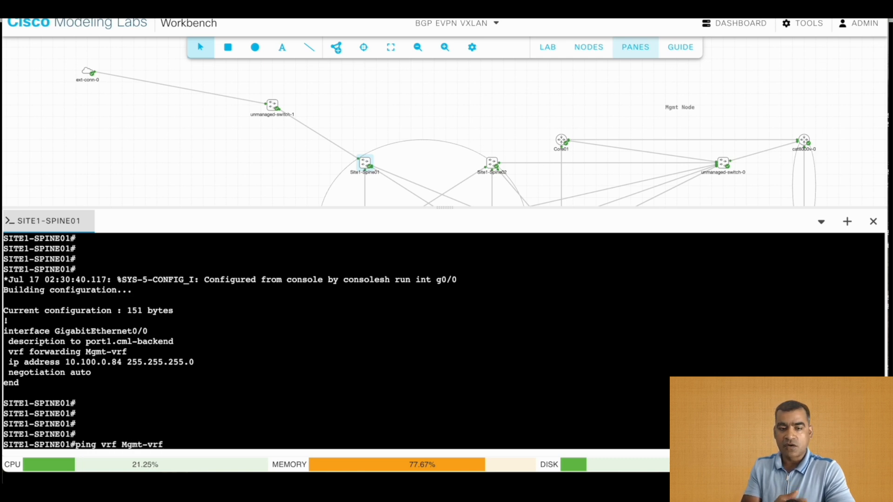
type("10.100.")
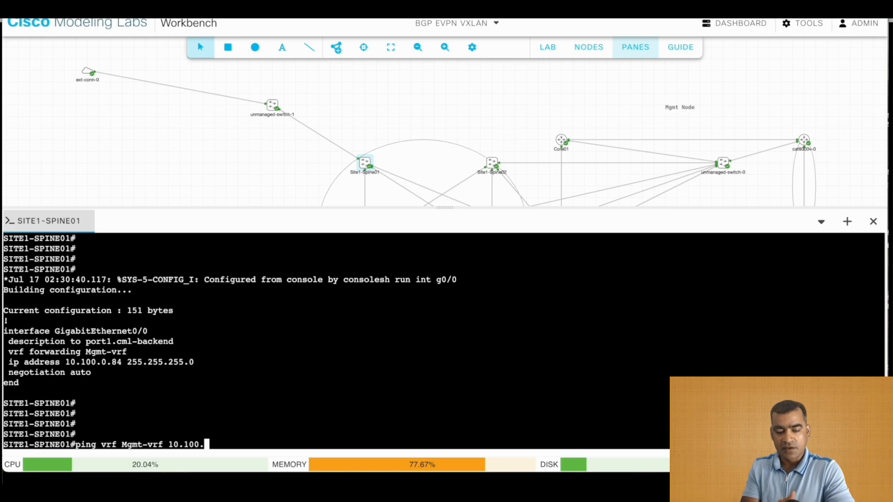
type("0.1 source gigabitEthernet 0/0")
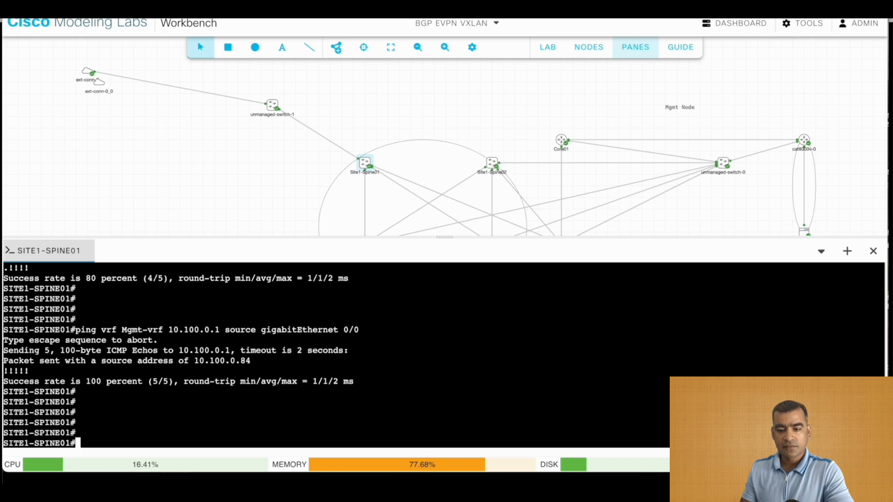
scroll("down", 3)
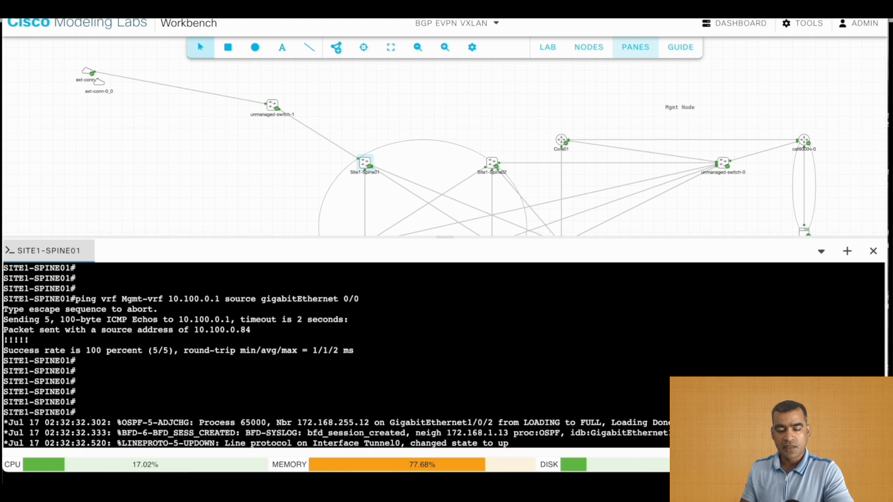
scroll("down", 3)
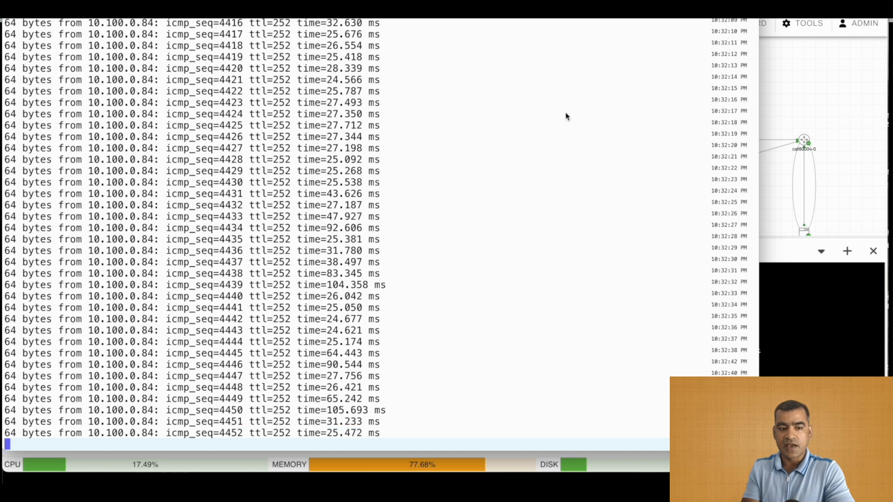
key("ctrl+c")
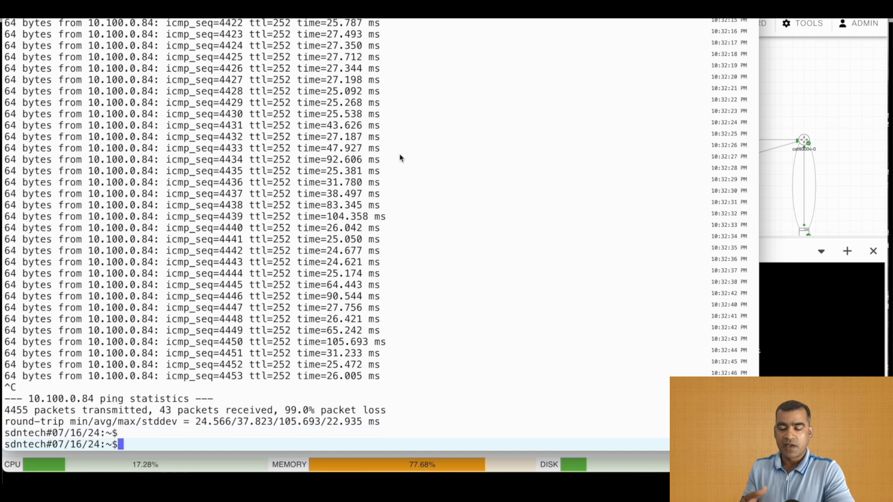
type("ssh adm")
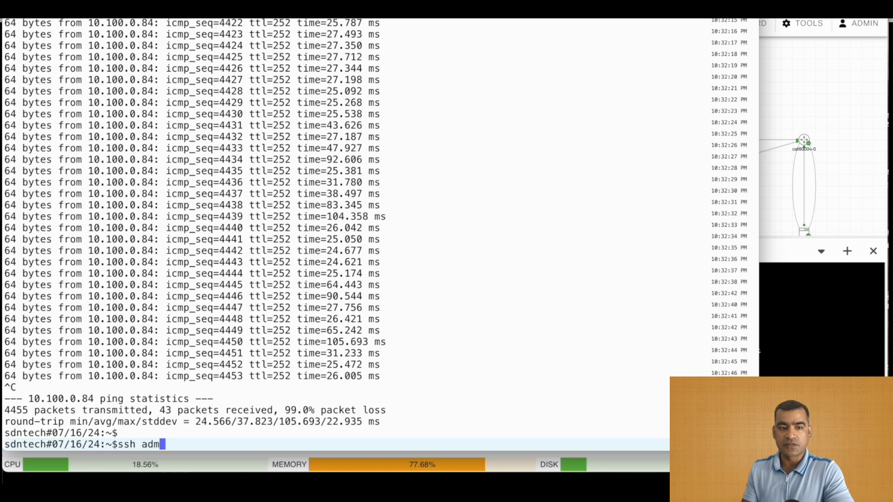
type("in@1")
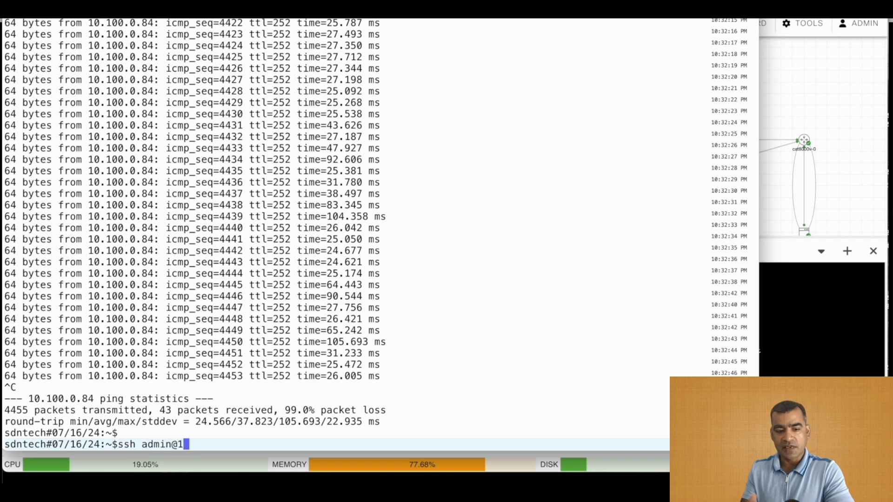
type("0.100.0.")
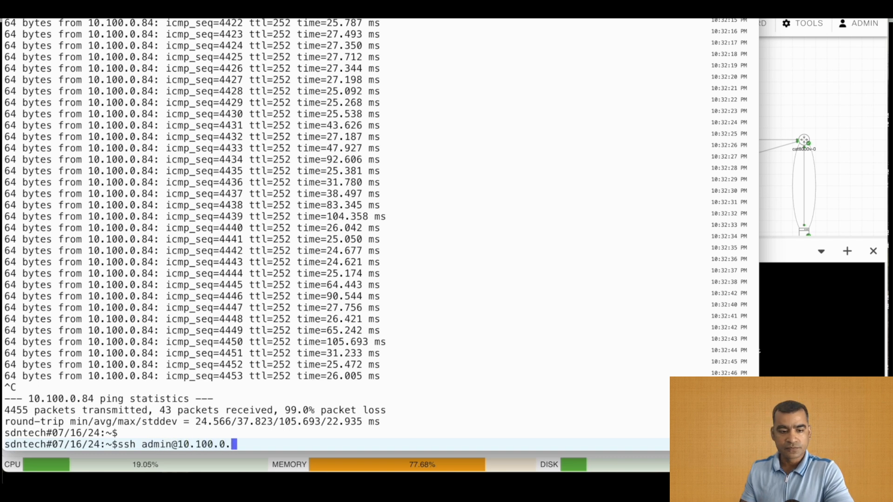
key("Return")
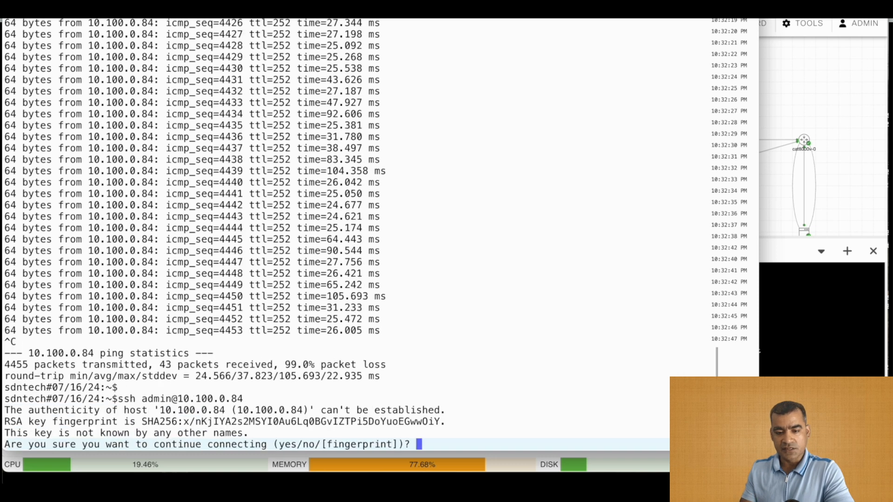
type("yes")
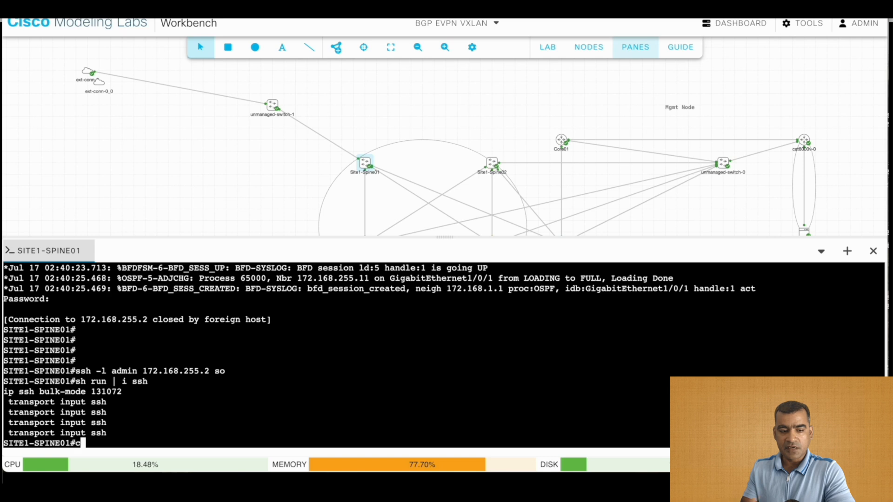
Step: Enter configuration mode and set the SSH source-interface to GigabitEthernet 0/0
type("conf t")
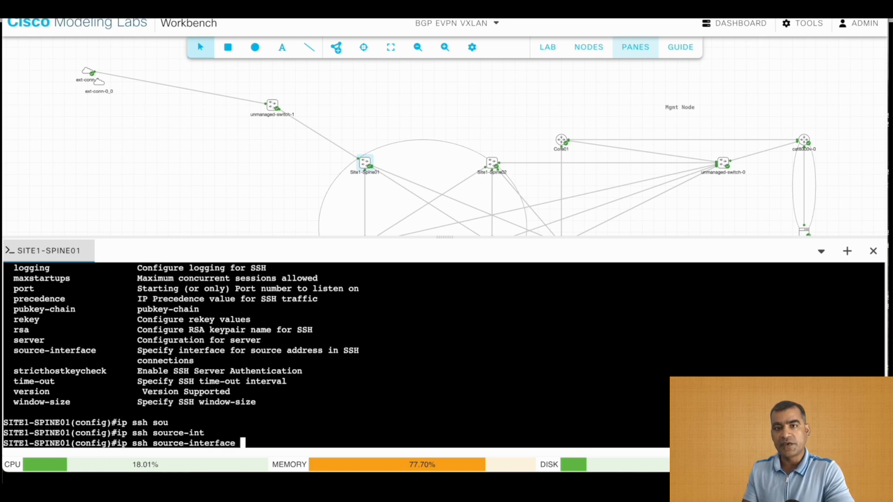
type("gigabitEthernet")
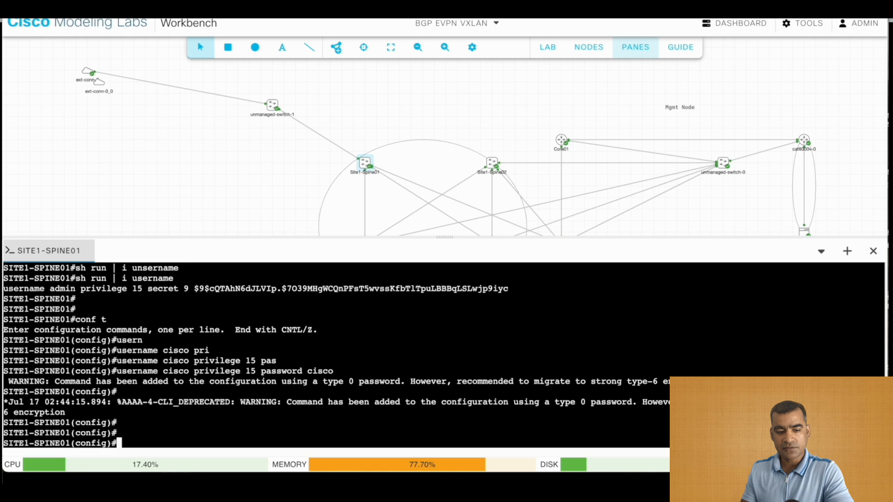
Step: Verify local users admin and cisco privilege 15 with do sh run | i username
type("do sh run")
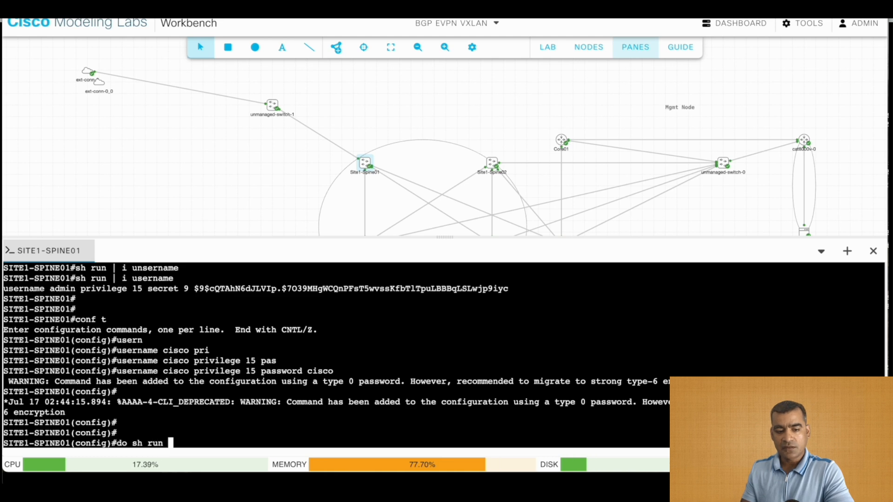
type("| i")
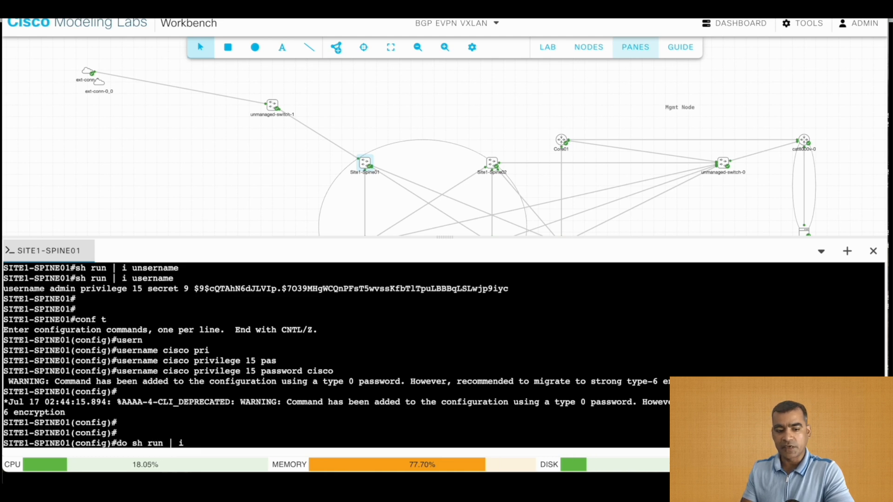
type("username")
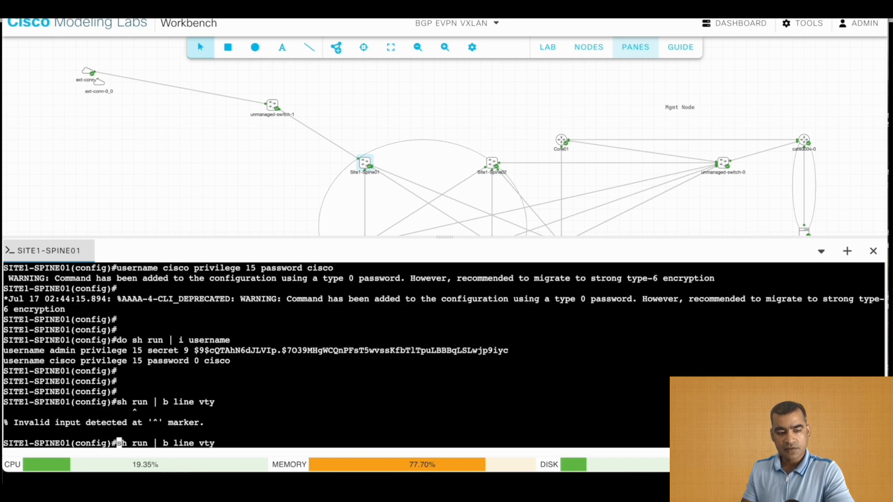
Step: Review the vty line config and set line vty 0 15 to login local
key("Return")
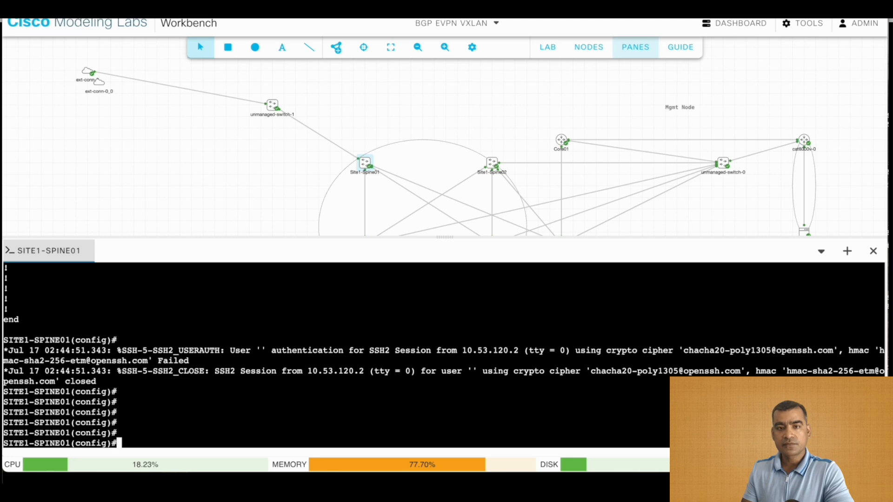
type("do sh")
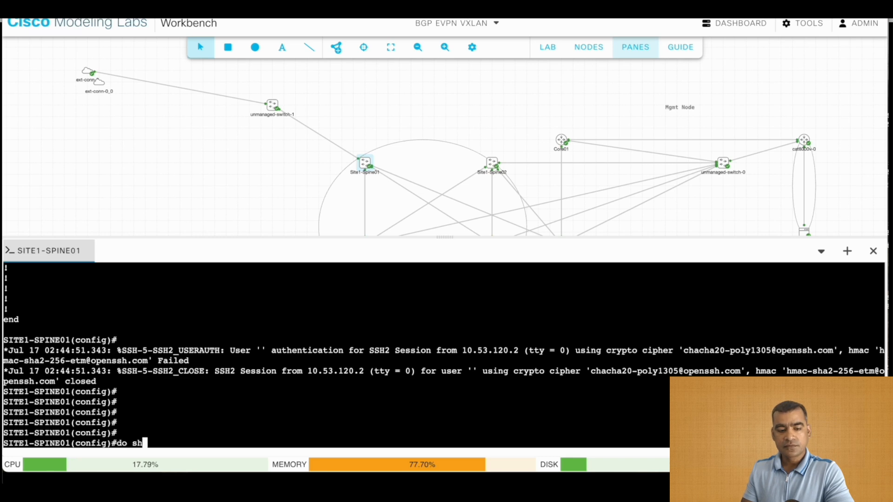
type("run |")
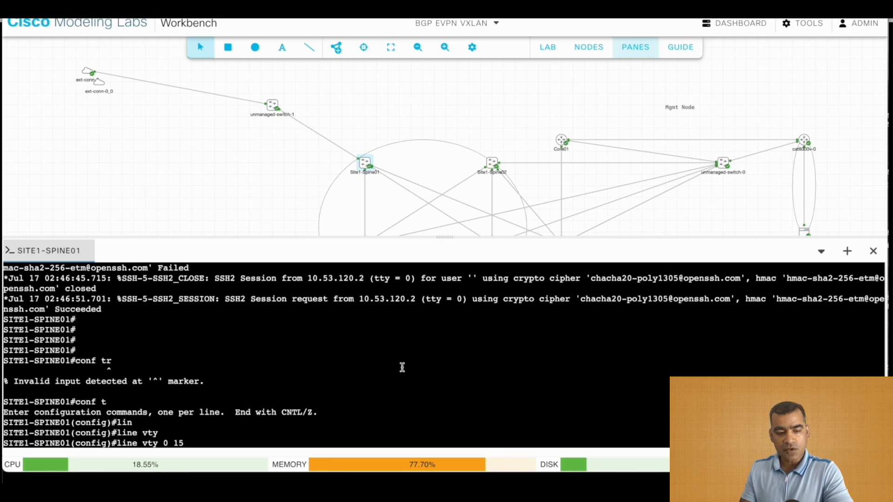
type("login")
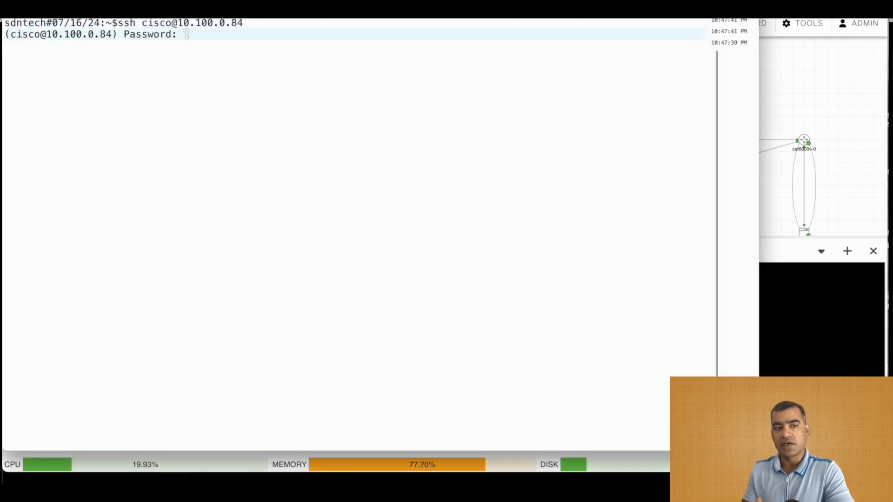
Step: SSH from the laptop as cisco to 10.100.0.84 and reach the SITE1-SPINE01 prompt
key("Return")
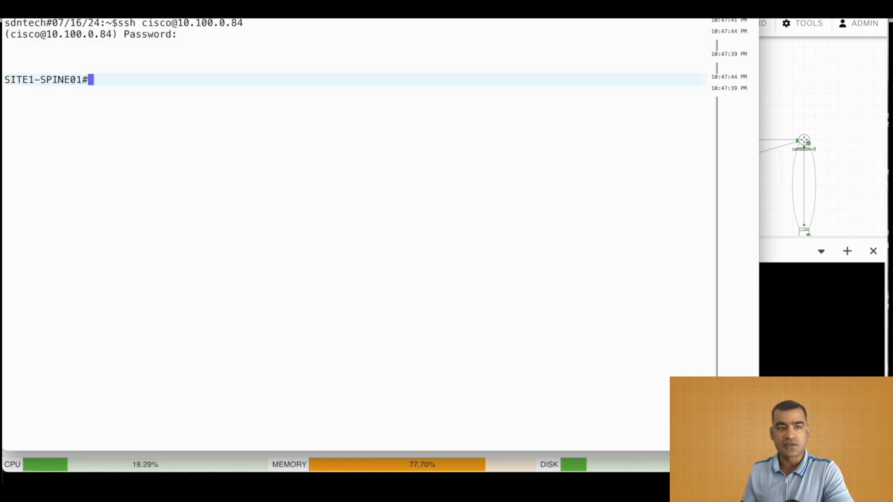